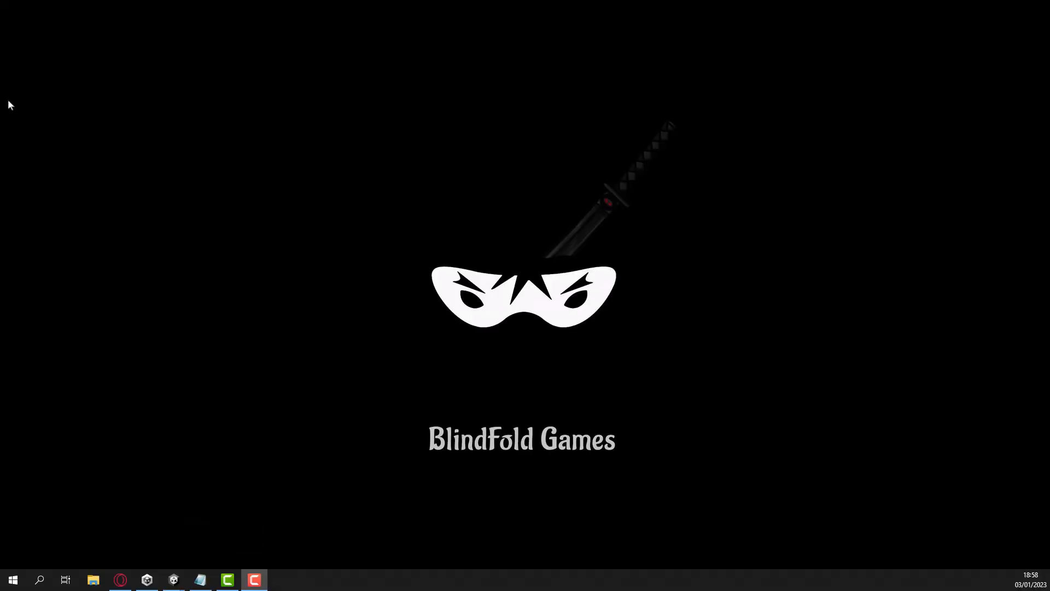
pyautogui.moveTo(415, 479)
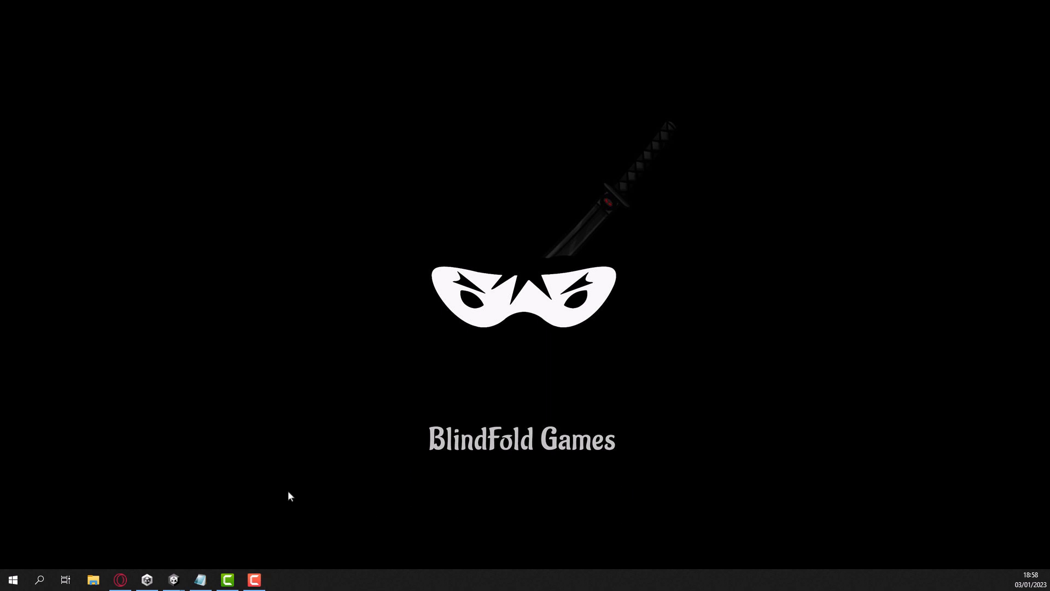
pyautogui.moveTo(368, 453)
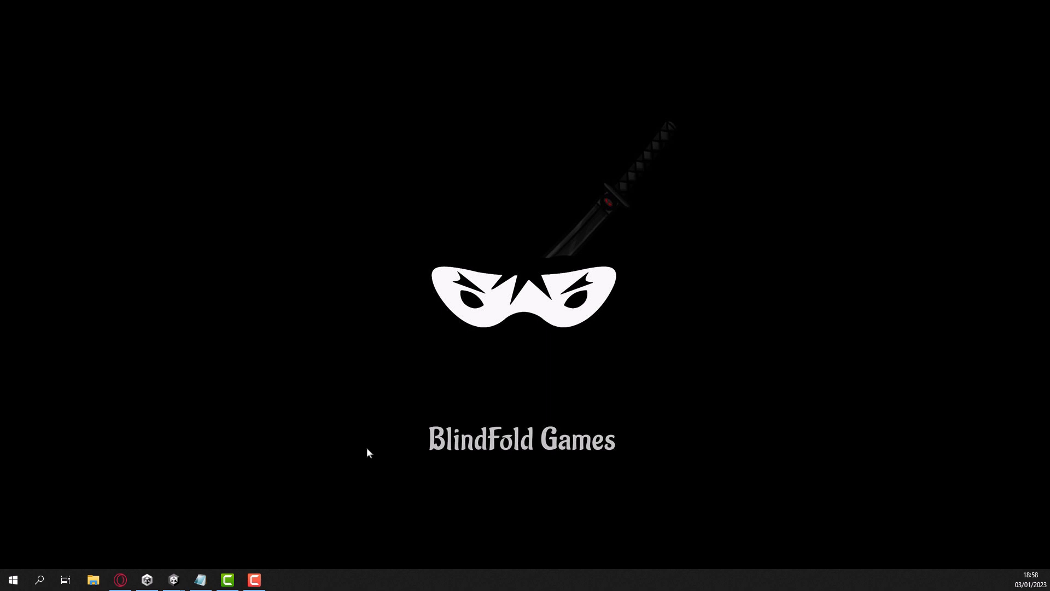
pyautogui.moveTo(392, 485)
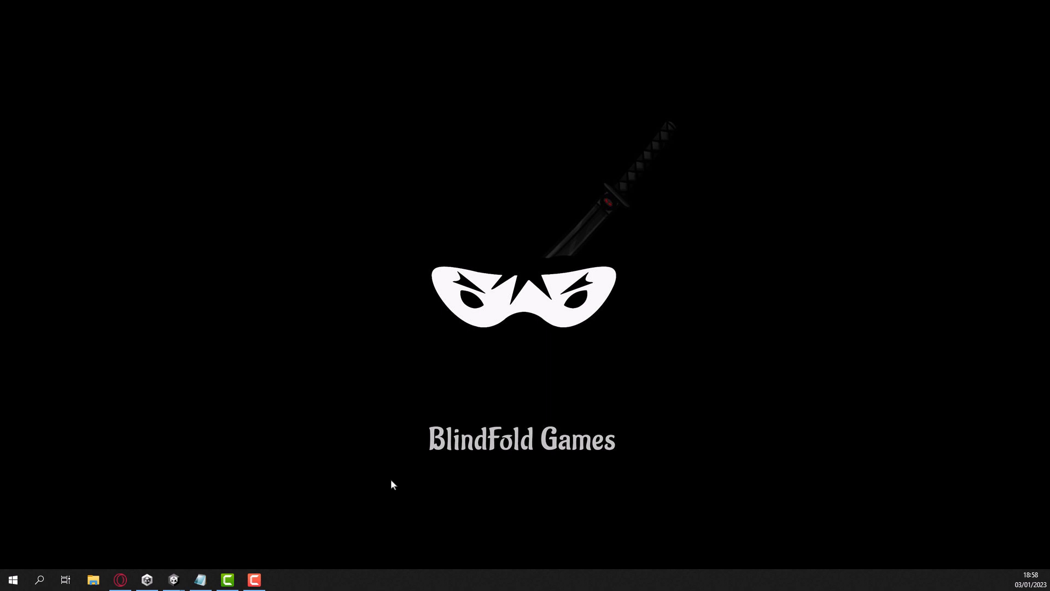
pyautogui.moveTo(173, 579)
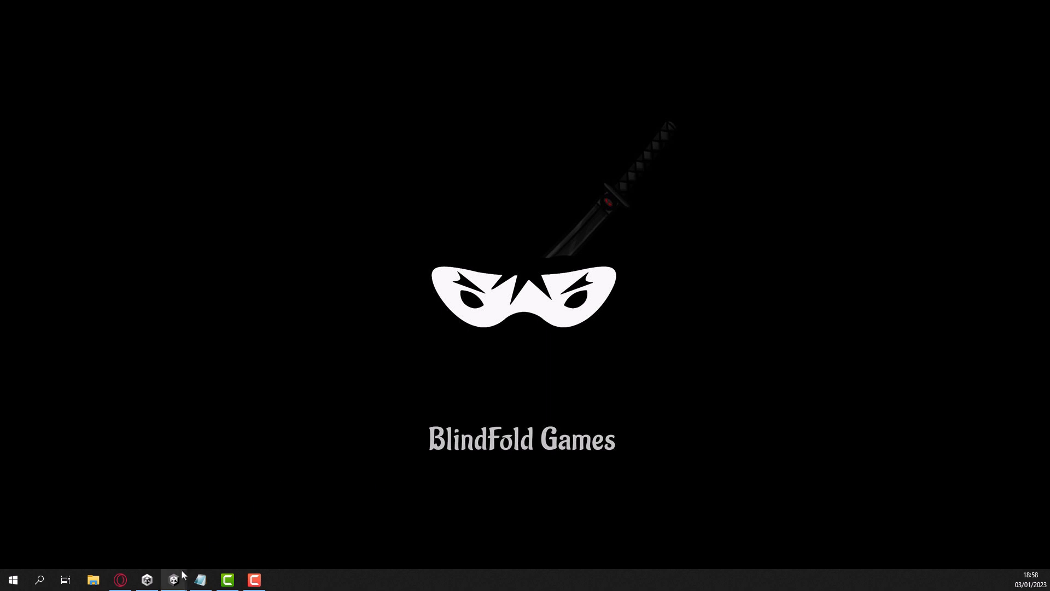
pyautogui.moveTo(173, 580)
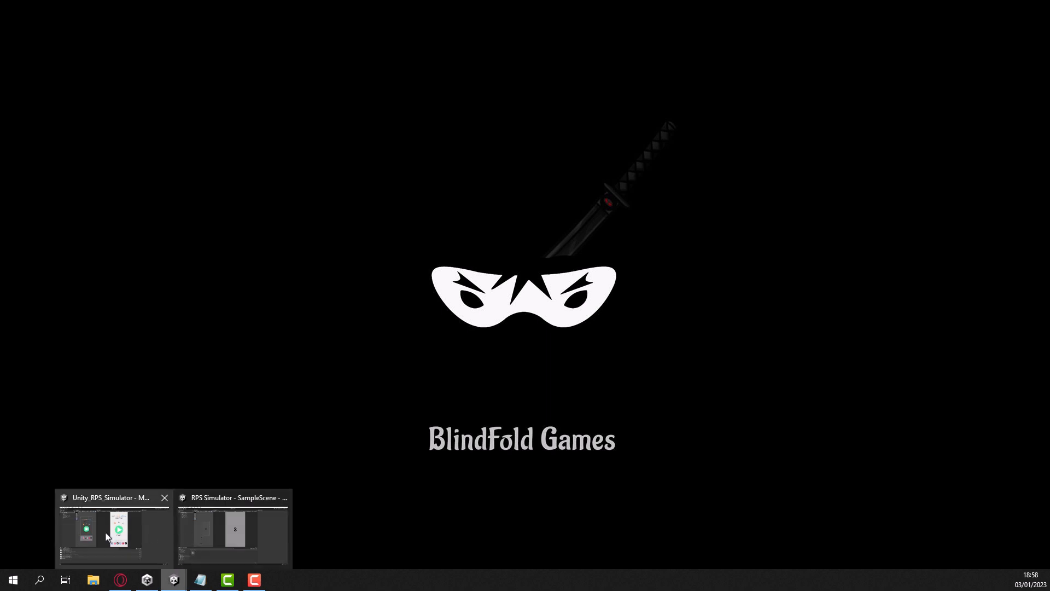
# Watch the rock paper scissors simulator Short, pausing and resuming it, then head to the RPS Simulator project
pyautogui.click(113, 529)
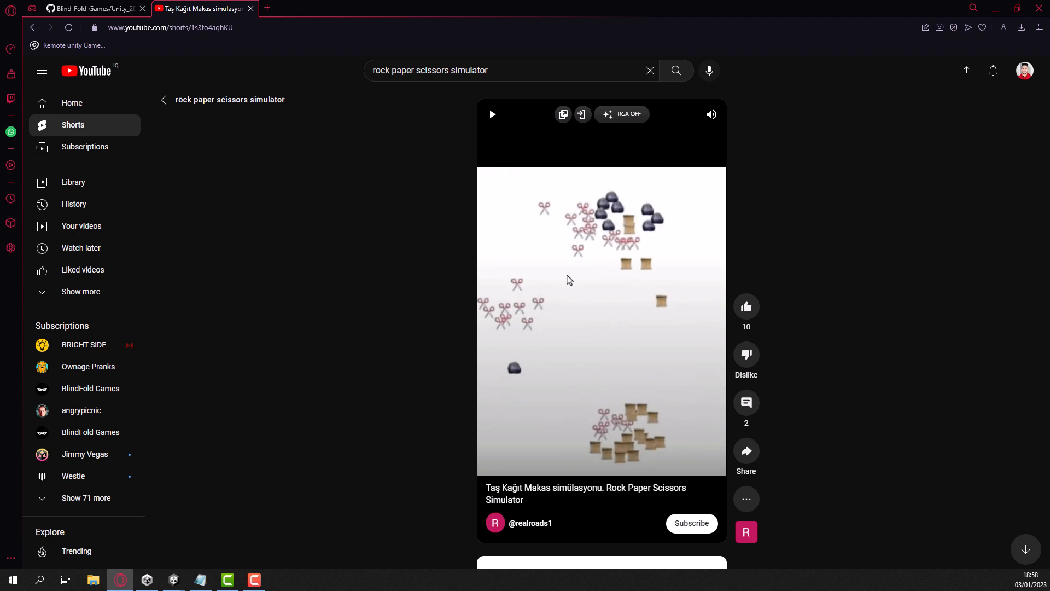
pyautogui.moveTo(733, 346)
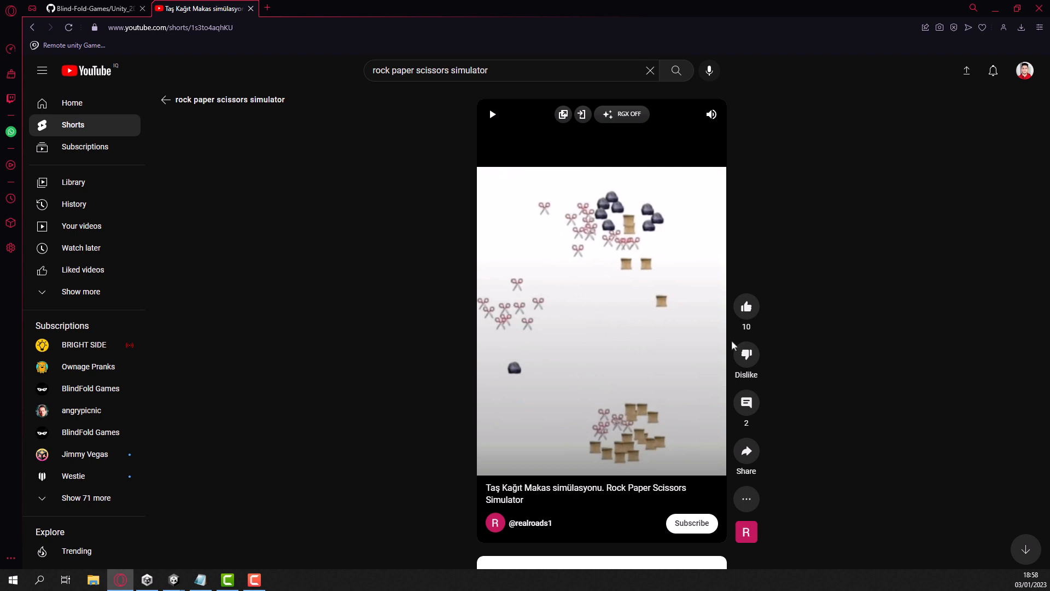
pyautogui.moveTo(653, 357)
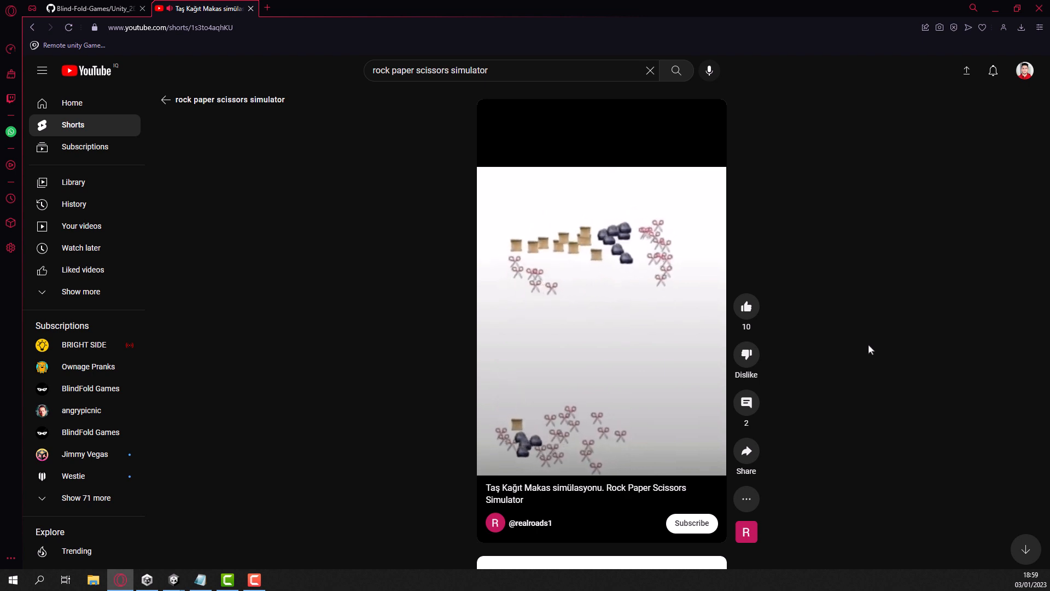
pyautogui.click(601, 320)
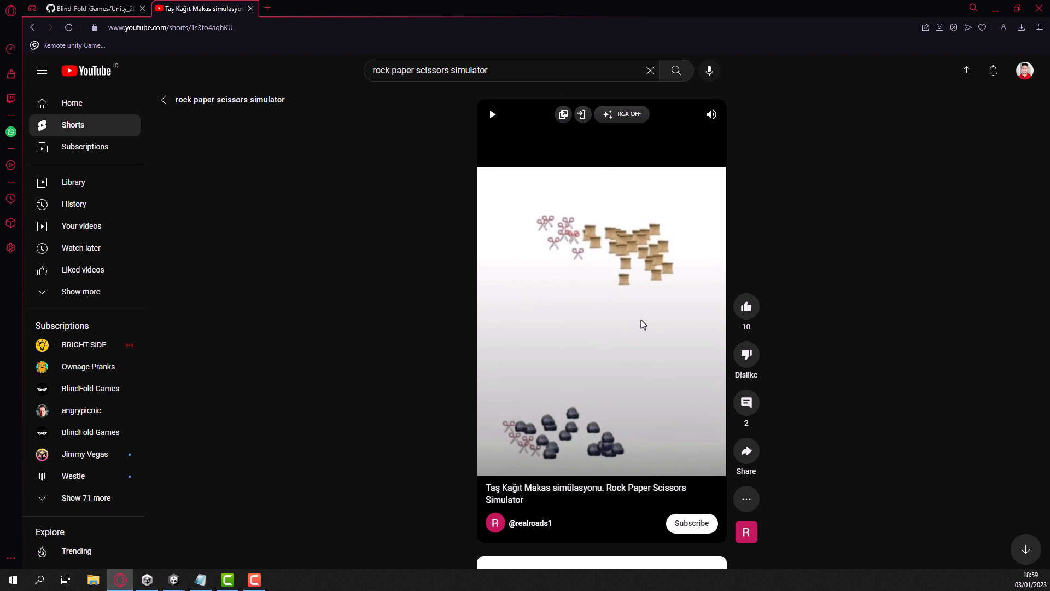
pyautogui.moveTo(350, 329)
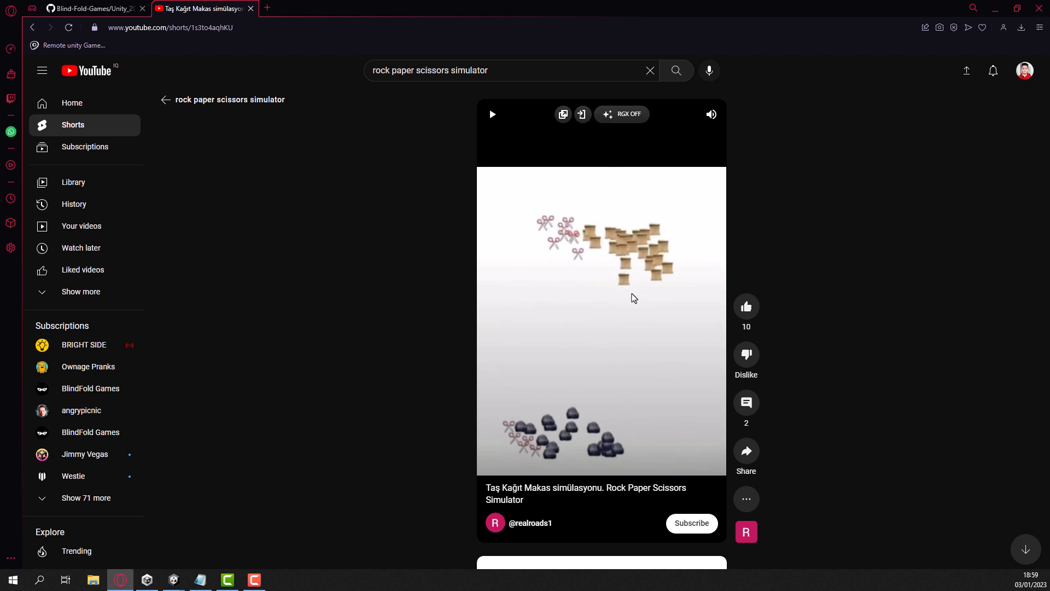
pyautogui.moveTo(660, 323)
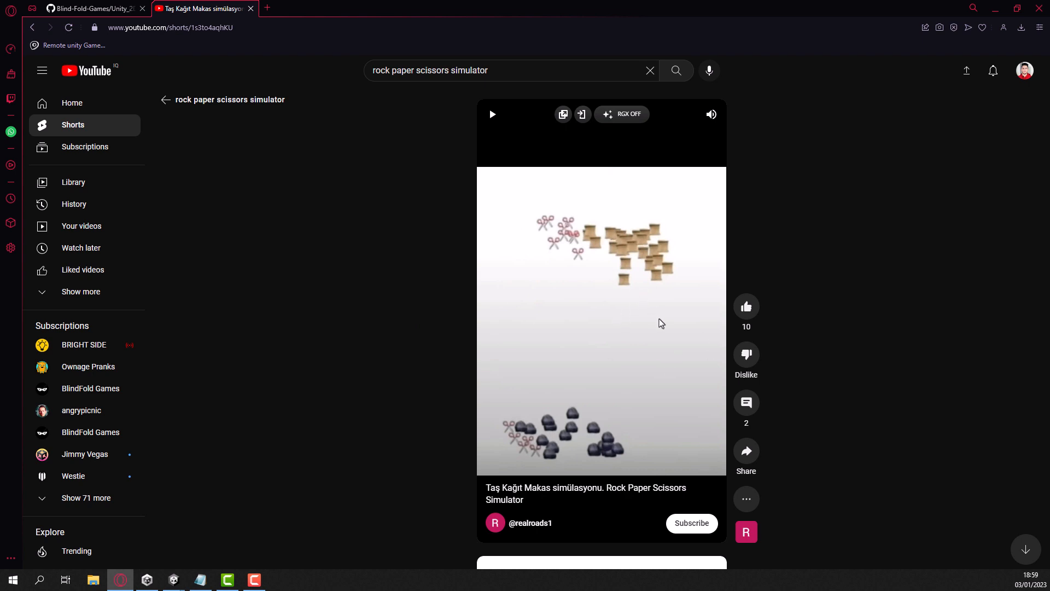
pyautogui.moveTo(676, 350)
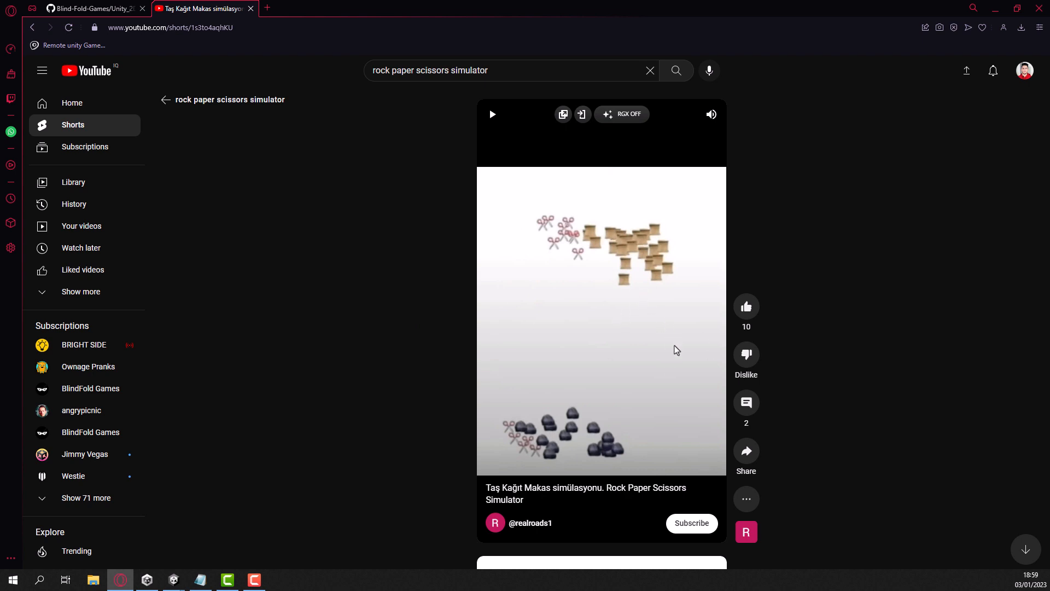
pyautogui.click(492, 113)
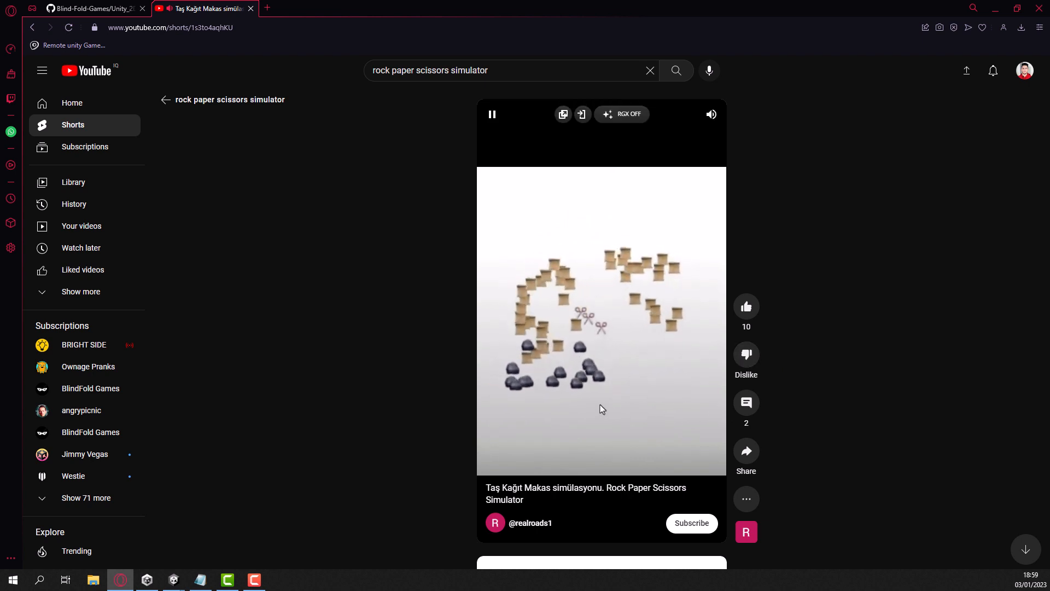
pyautogui.click(600, 321)
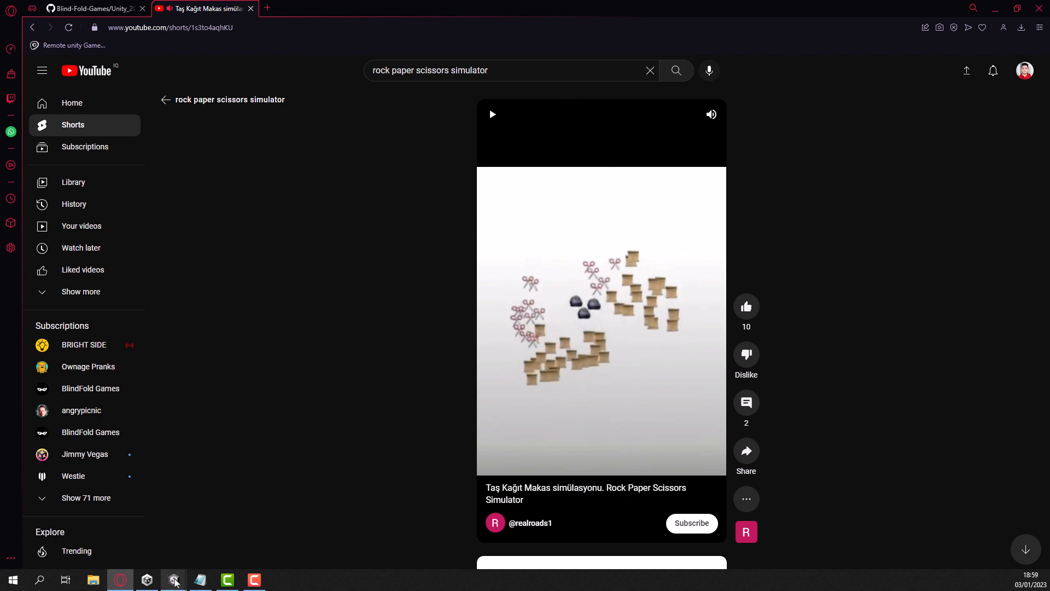
pyautogui.click(173, 579)
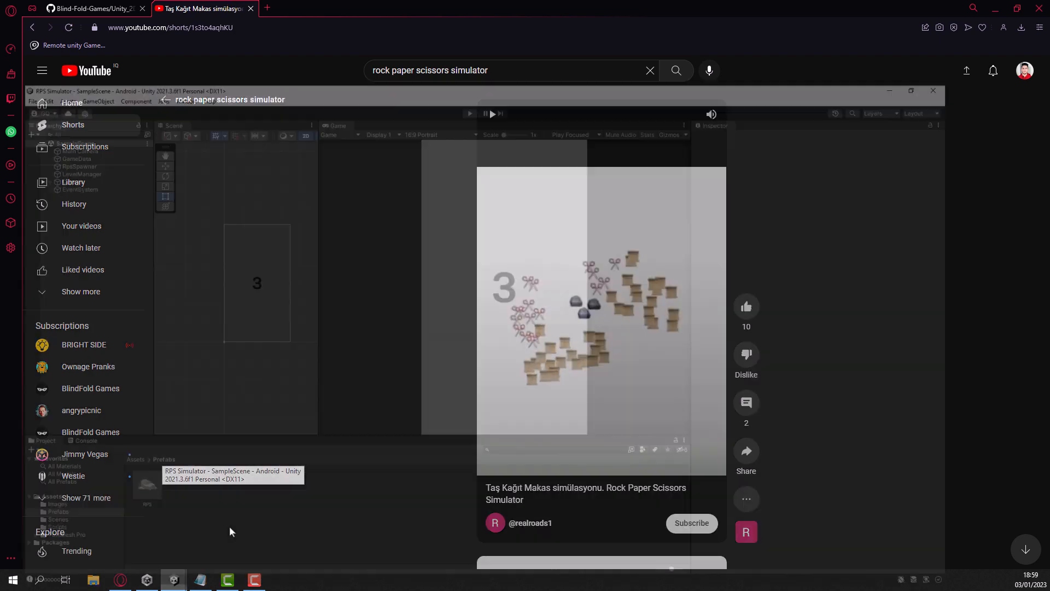
# Bring the RPS Simulator Unity editor into focus with the SampleScene open
pyautogui.click(173, 579)
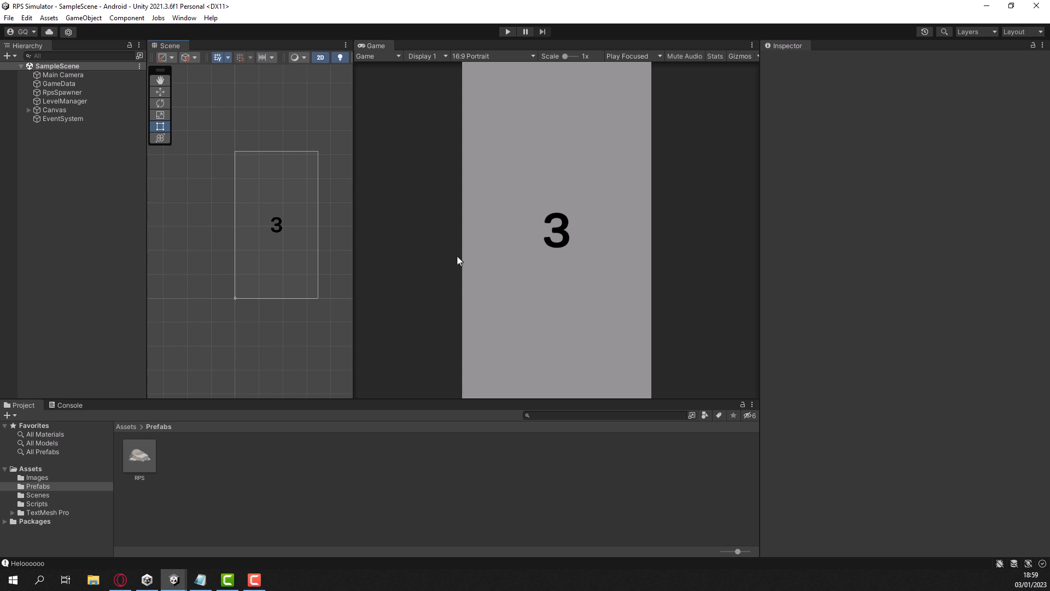
pyautogui.moveTo(453, 267)
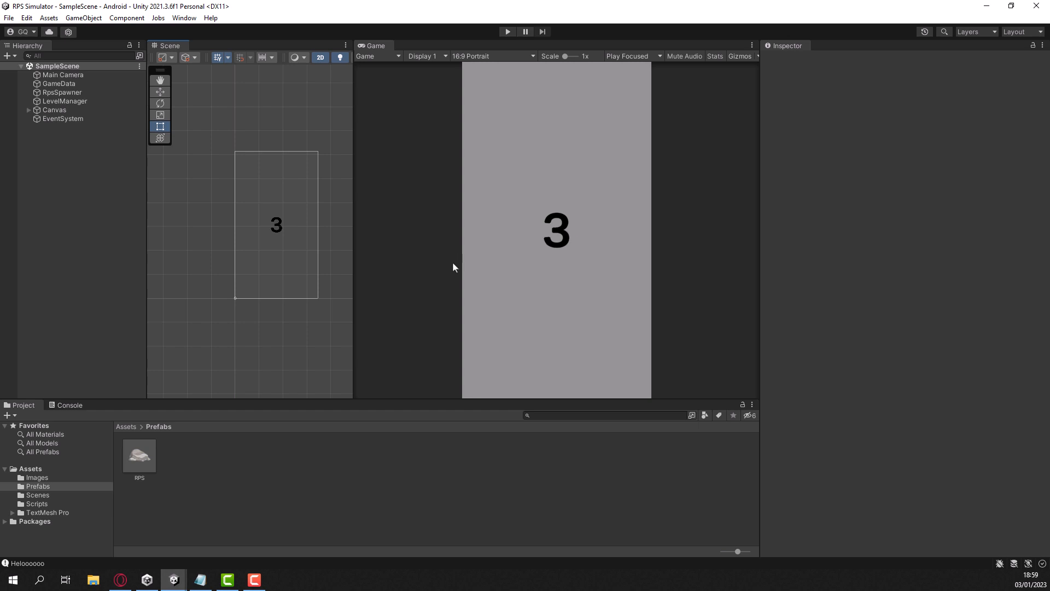
pyautogui.moveTo(492, 118)
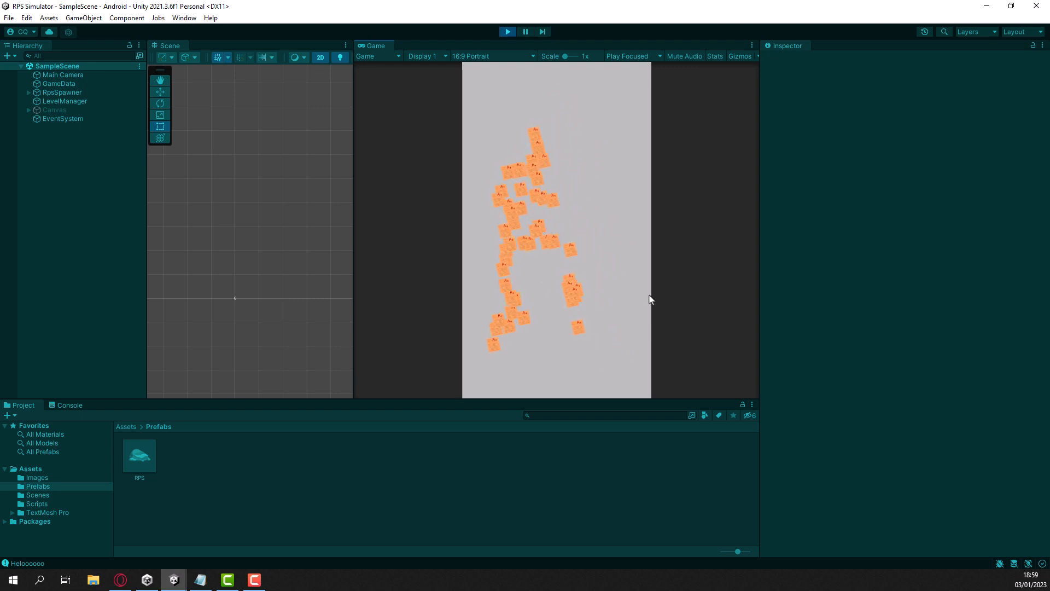
# Run a fresh battle in Play mode, freeze it midway, and stop it once only rocks remain
pyautogui.click(507, 32)
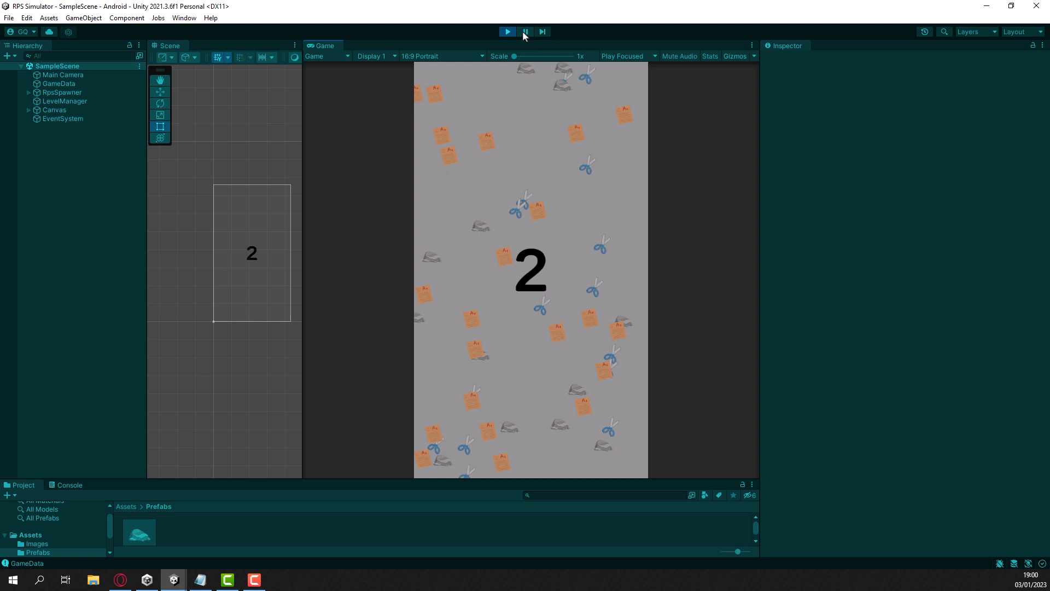
pyautogui.click(524, 32)
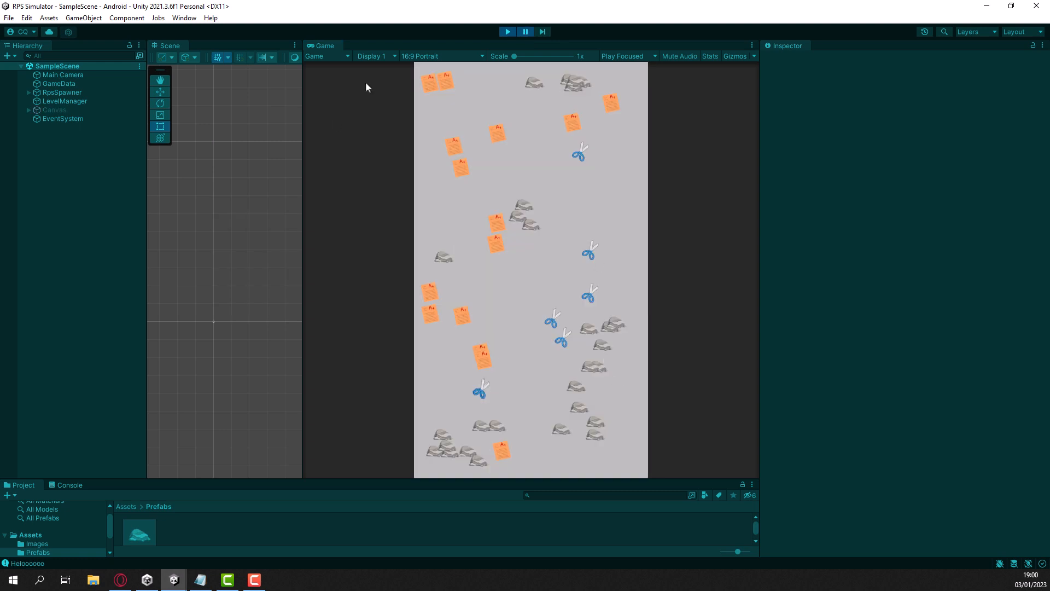
pyautogui.moveTo(517, 73)
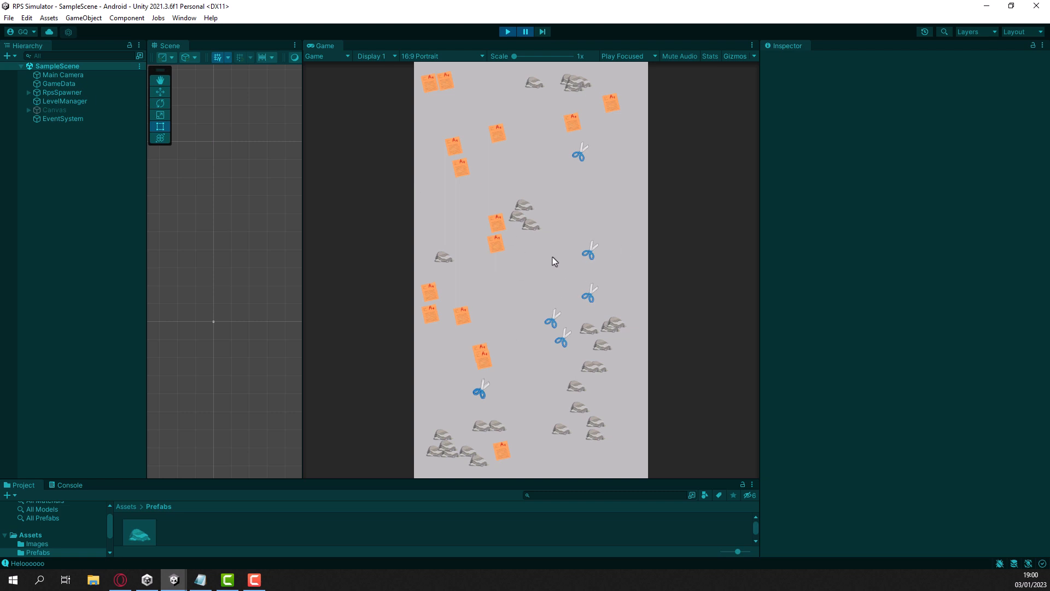
pyautogui.moveTo(603, 184)
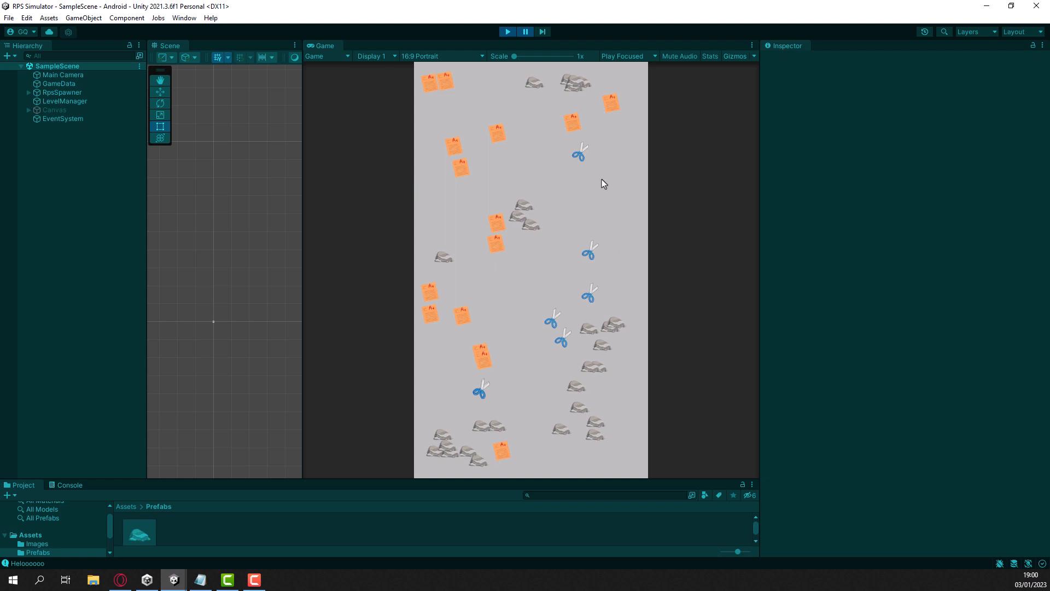
pyautogui.moveTo(560, 475)
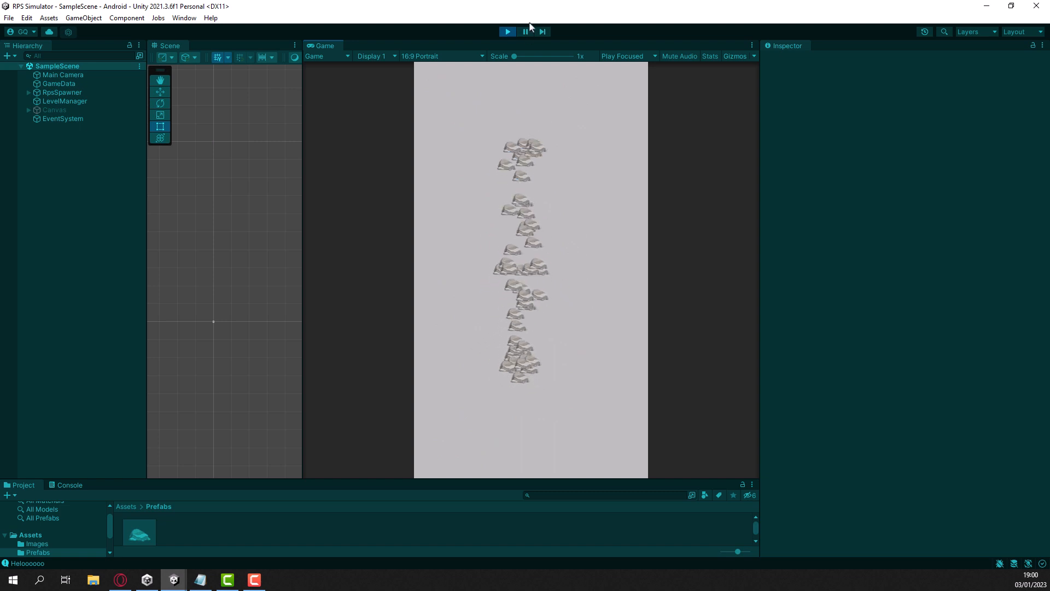
pyautogui.click(506, 32)
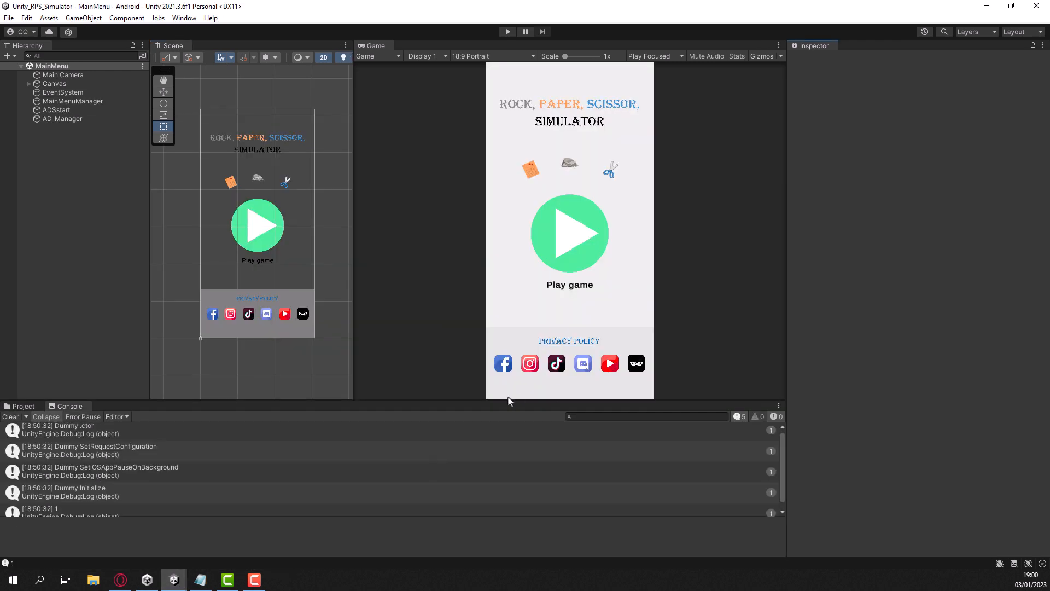
pyautogui.moveTo(451, 387)
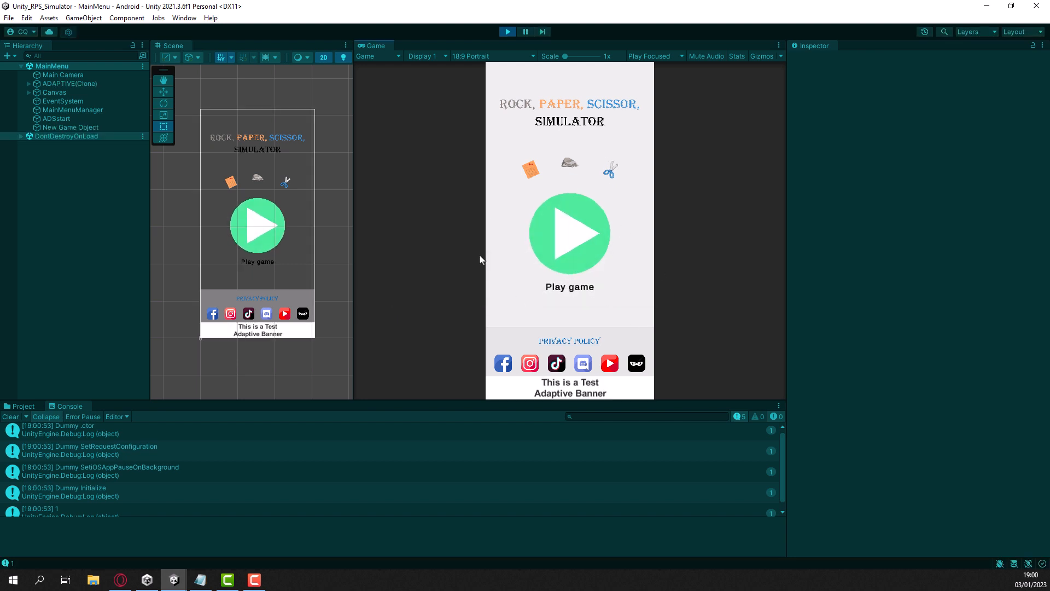
pyautogui.moveTo(586, 213)
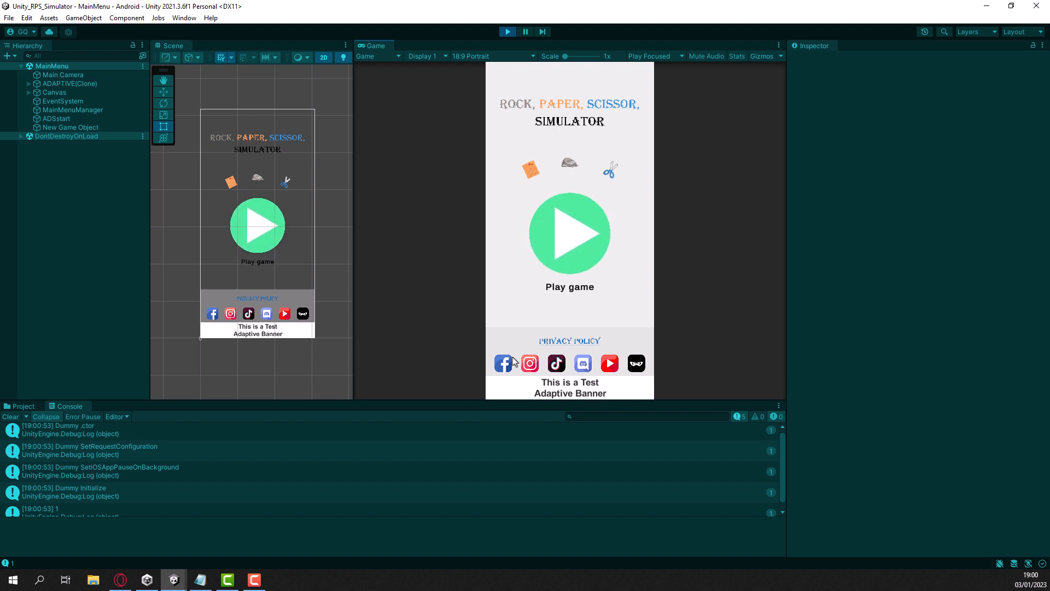
pyautogui.moveTo(545, 205)
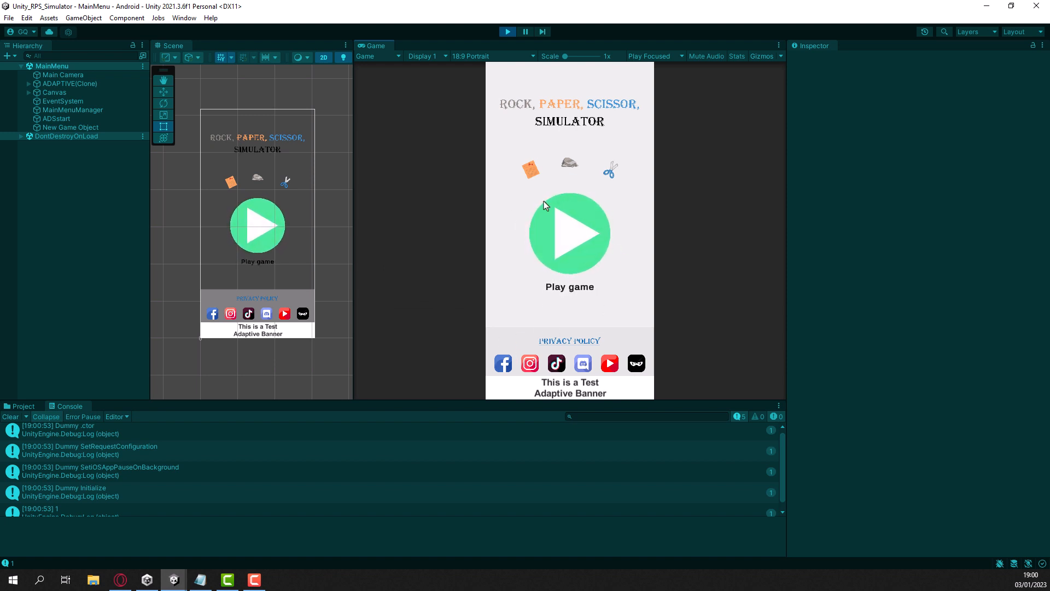
# Start a game from the running MainMenu scene's Play game button
pyautogui.click(569, 233)
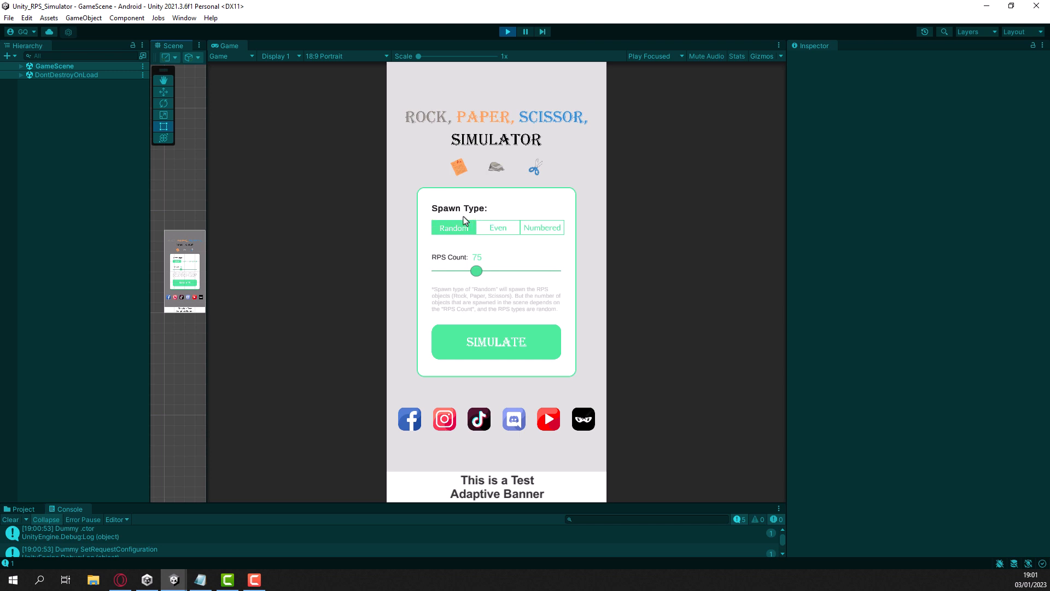
pyautogui.moveTo(494, 274)
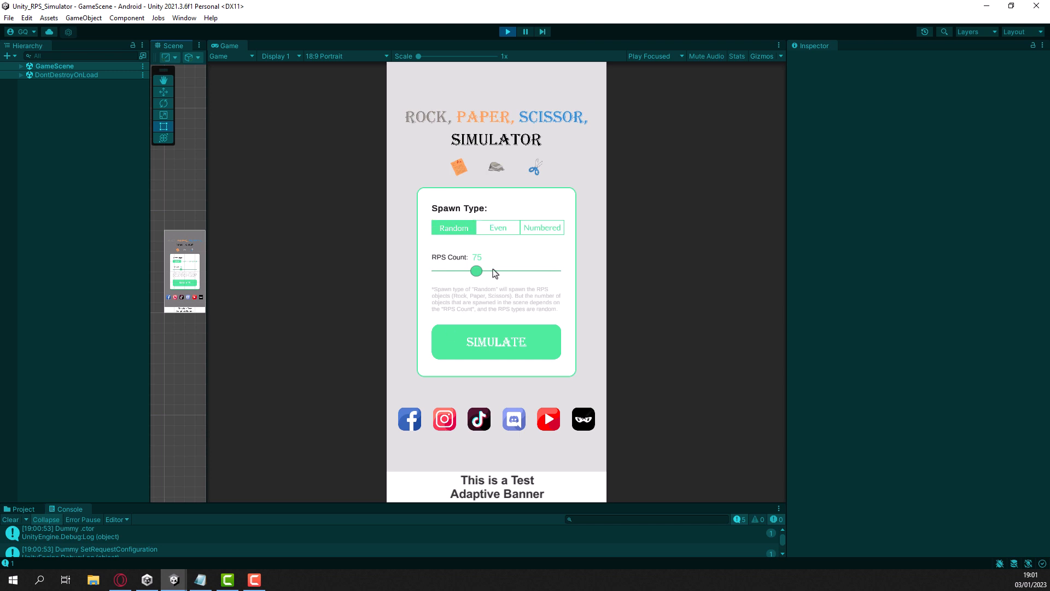
pyautogui.moveTo(672, 365)
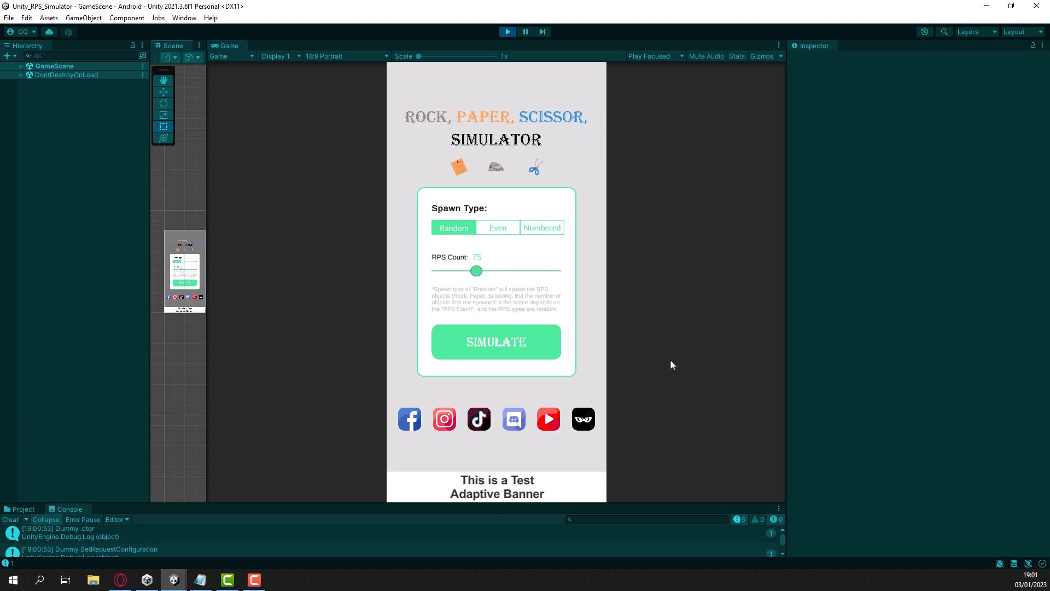
pyautogui.moveTo(495, 266)
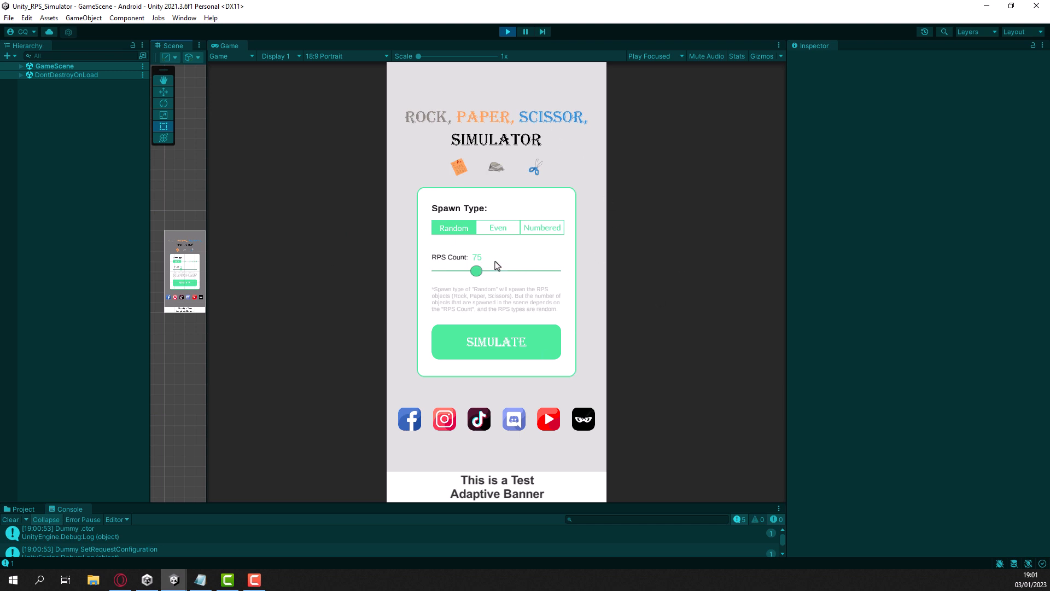
pyautogui.moveTo(512, 232)
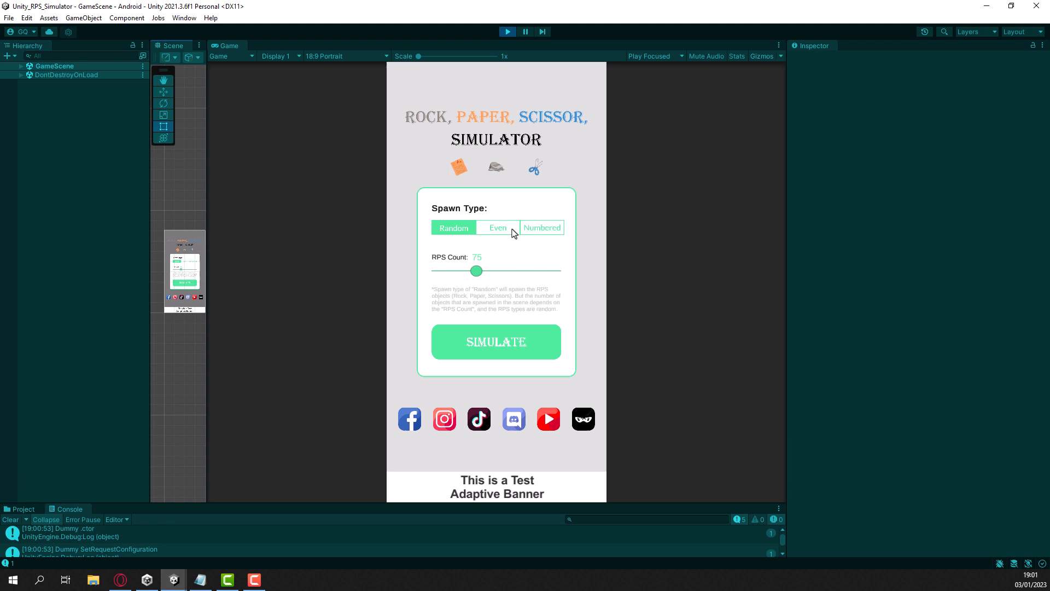
# Try the Even and Random spawn types and settle the RPS Count slider at 57
pyautogui.click(497, 228)
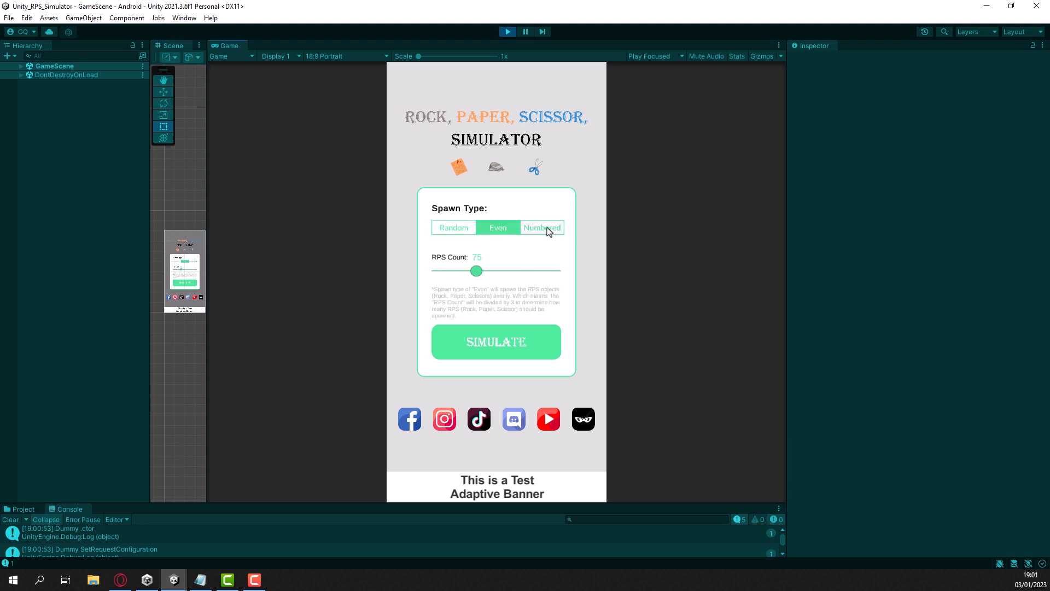
pyautogui.click(452, 227)
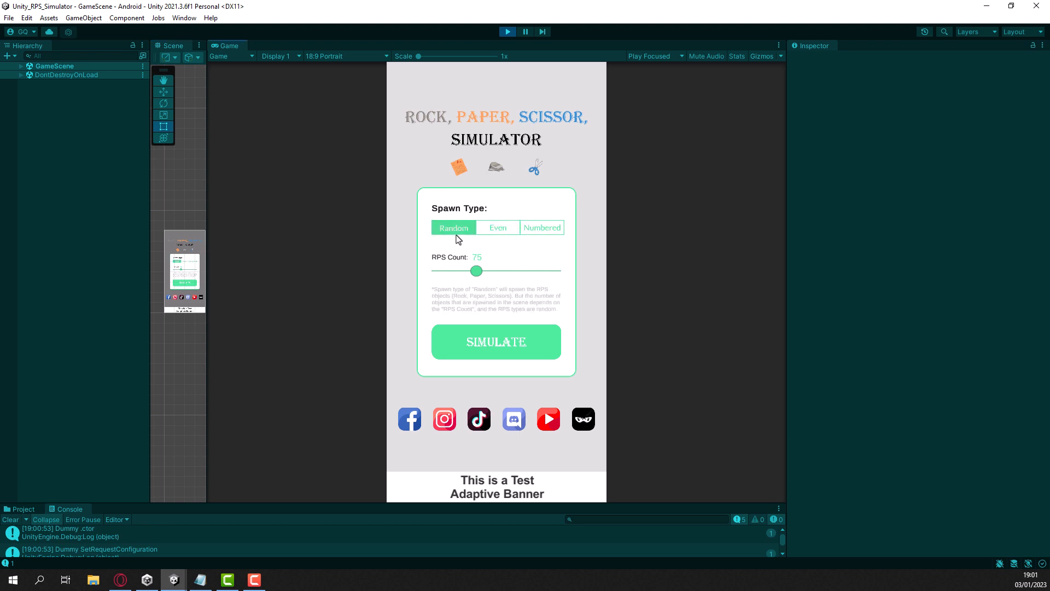
pyautogui.moveTo(476, 271); pyautogui.dragTo(488, 270)
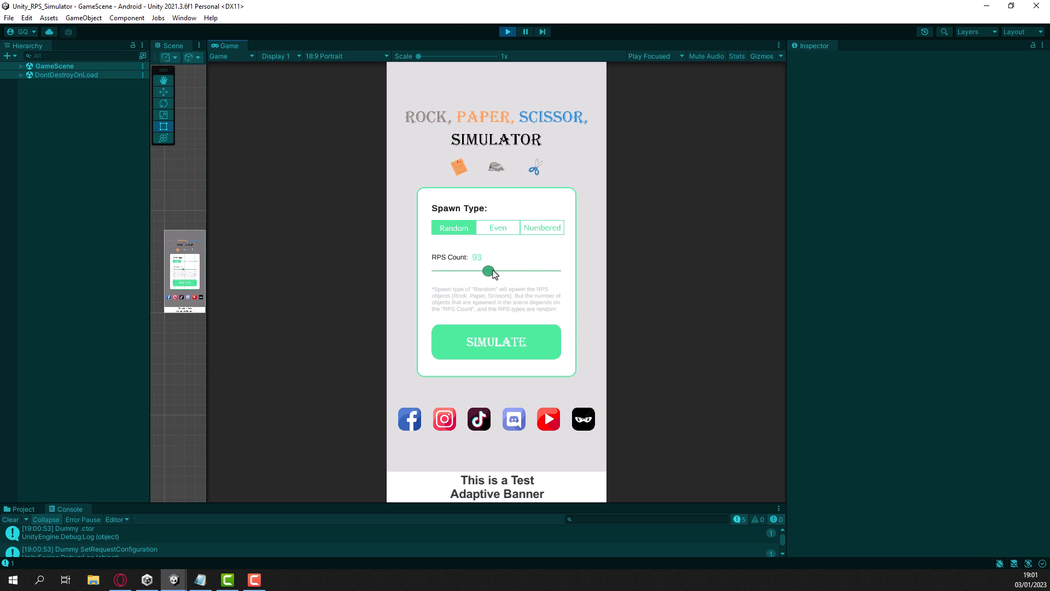
pyautogui.moveTo(488, 270); pyautogui.dragTo(466, 270)
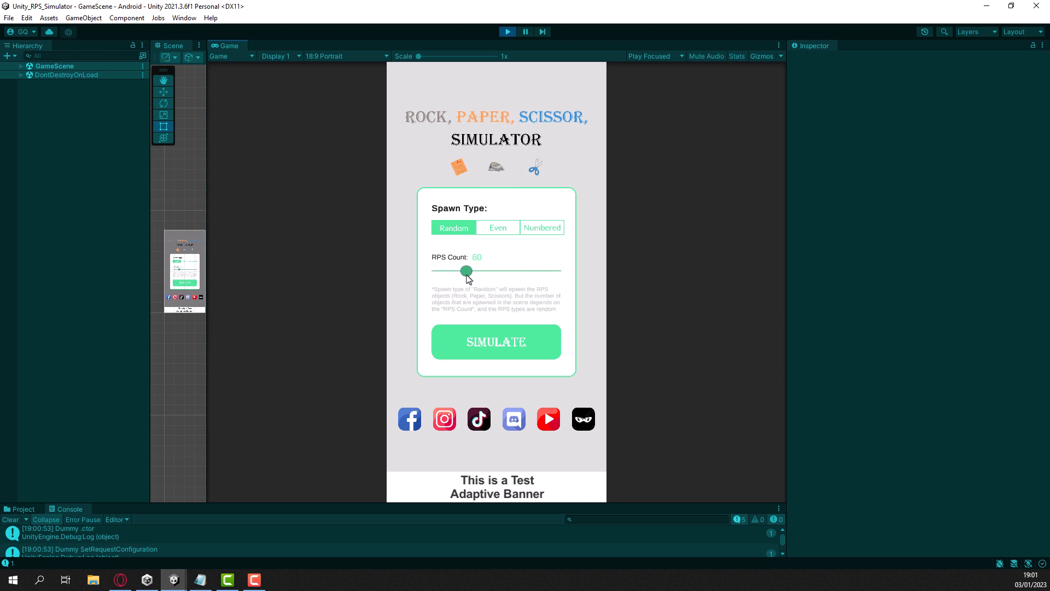
pyautogui.moveTo(467, 270); pyautogui.dragTo(463, 271)
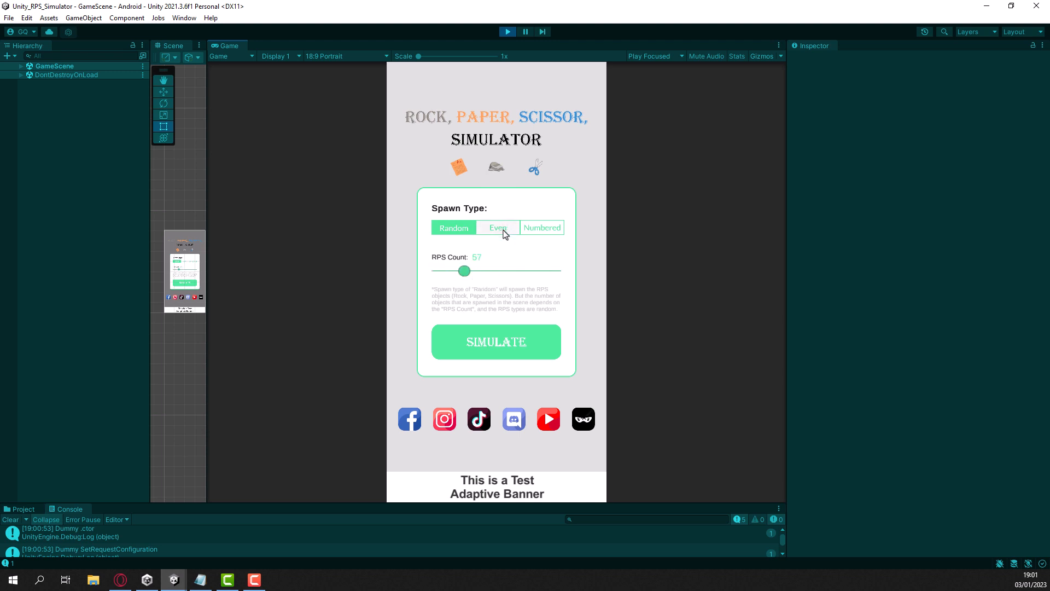
# Switch to the Numbered spawn type and set Rock 23, Paper 21 and Scissors 66
pyautogui.click(541, 227)
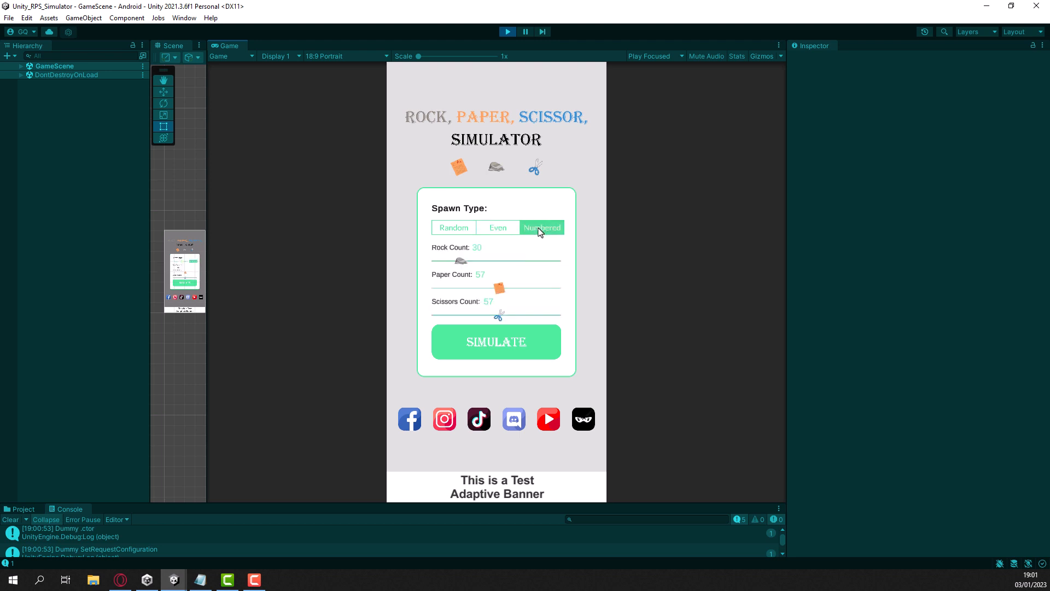
pyautogui.moveTo(545, 233)
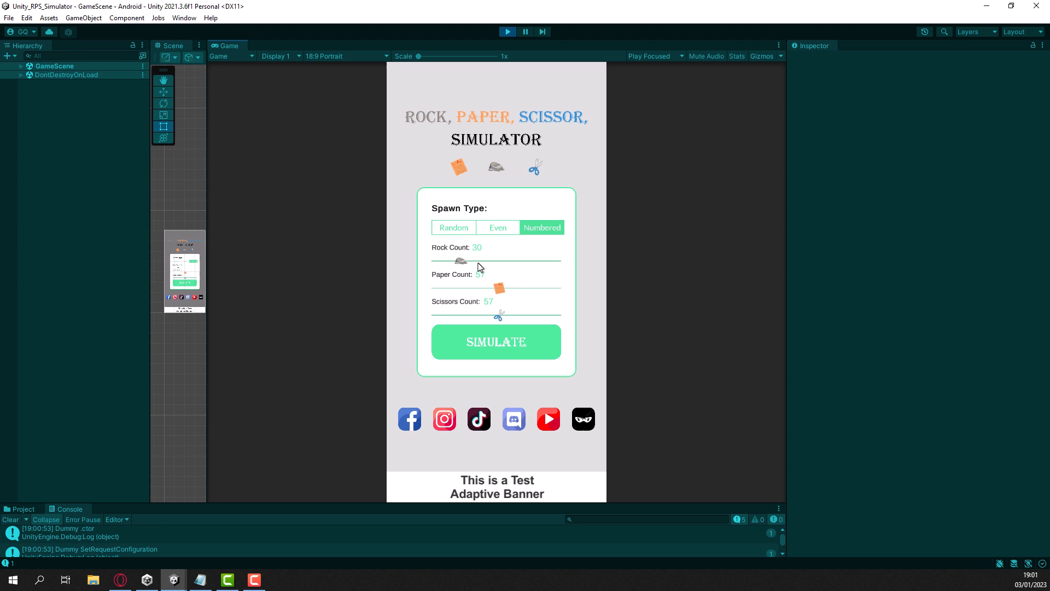
pyautogui.moveTo(464, 260); pyautogui.dragTo(452, 262)
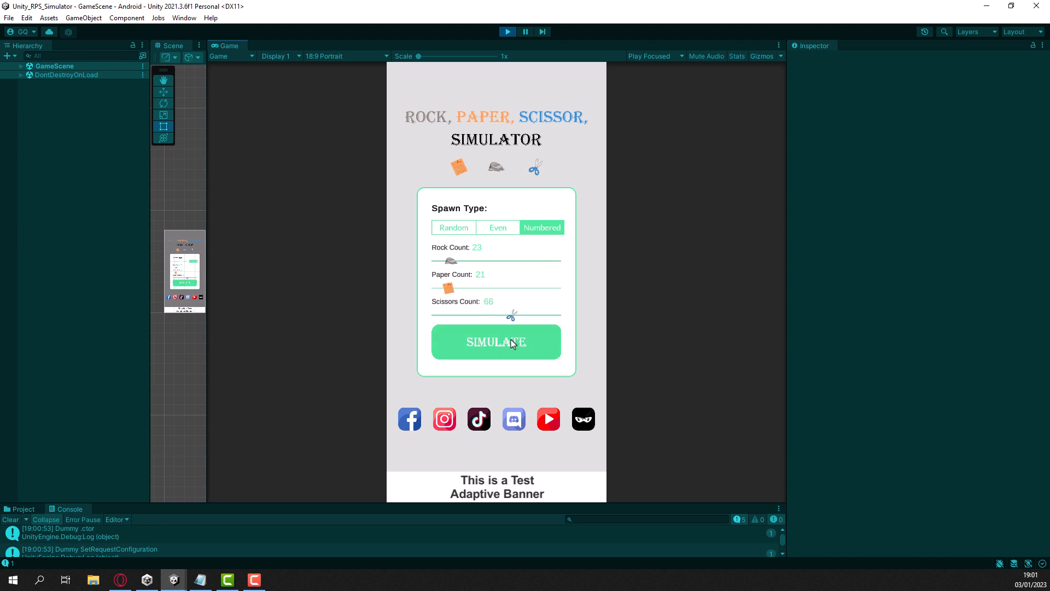
# Start the battle simulation with SIMULATE and return to the spawn settings menu
pyautogui.click(495, 342)
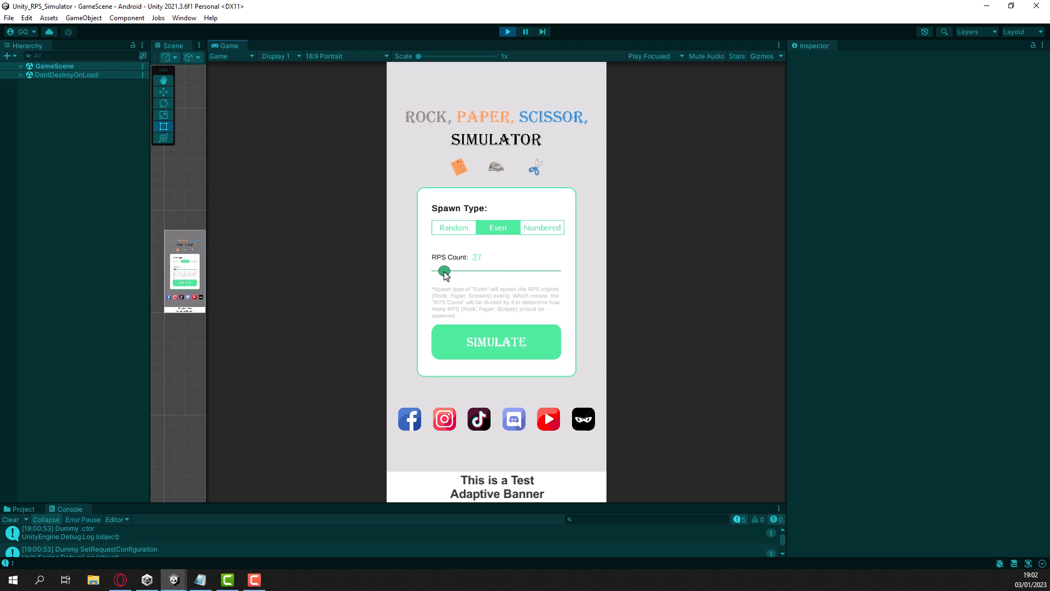
pyautogui.click(496, 341)
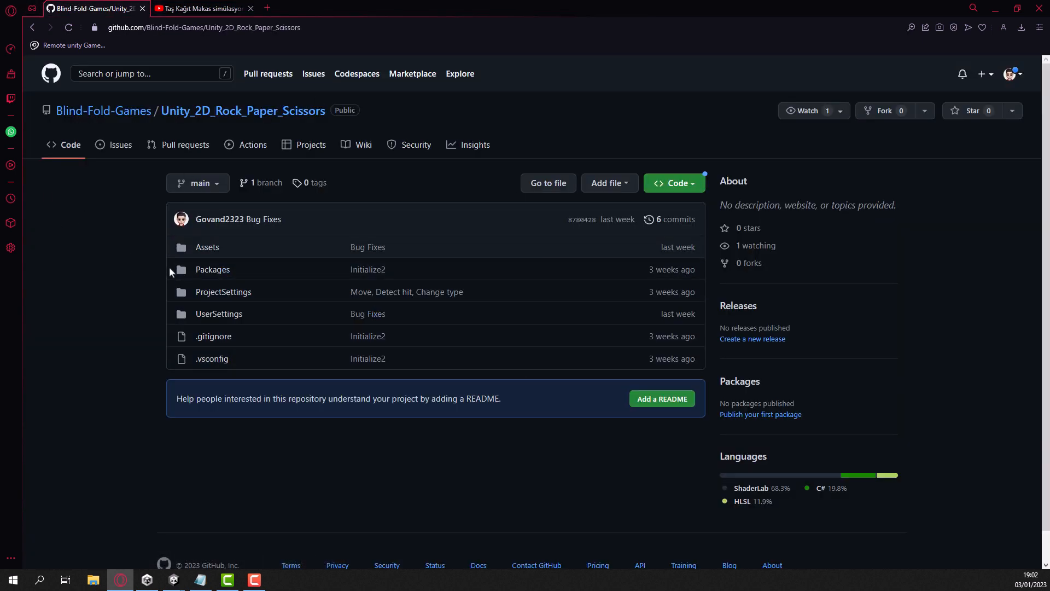
# Minimize the older RPS Simulator Unity window to reveal the Unity_2D_Rock_Paper_Scissors GitHub page
pyautogui.click(172, 580)
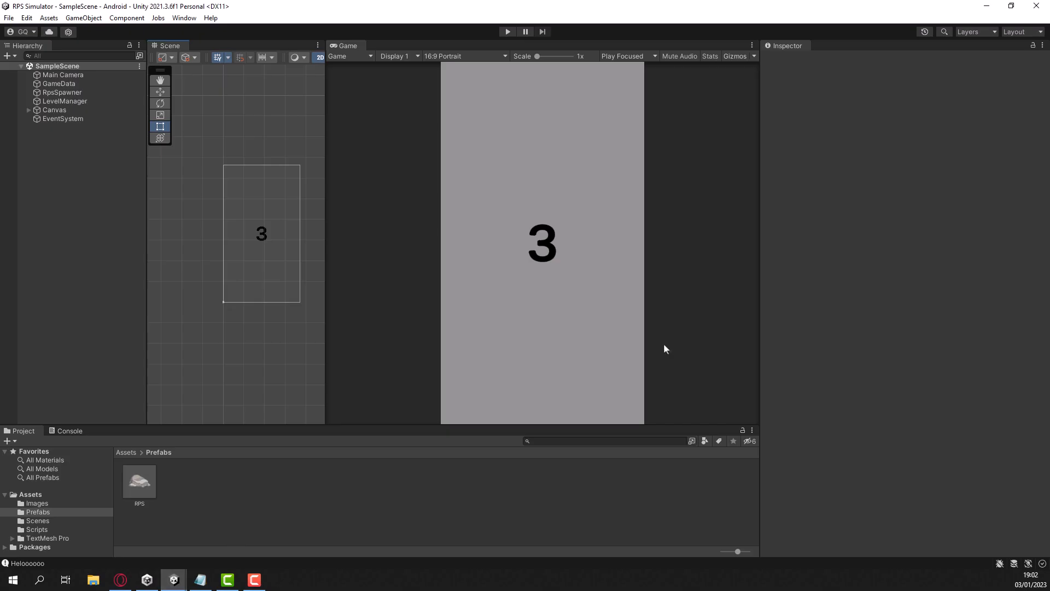
pyautogui.moveTo(986, 7)
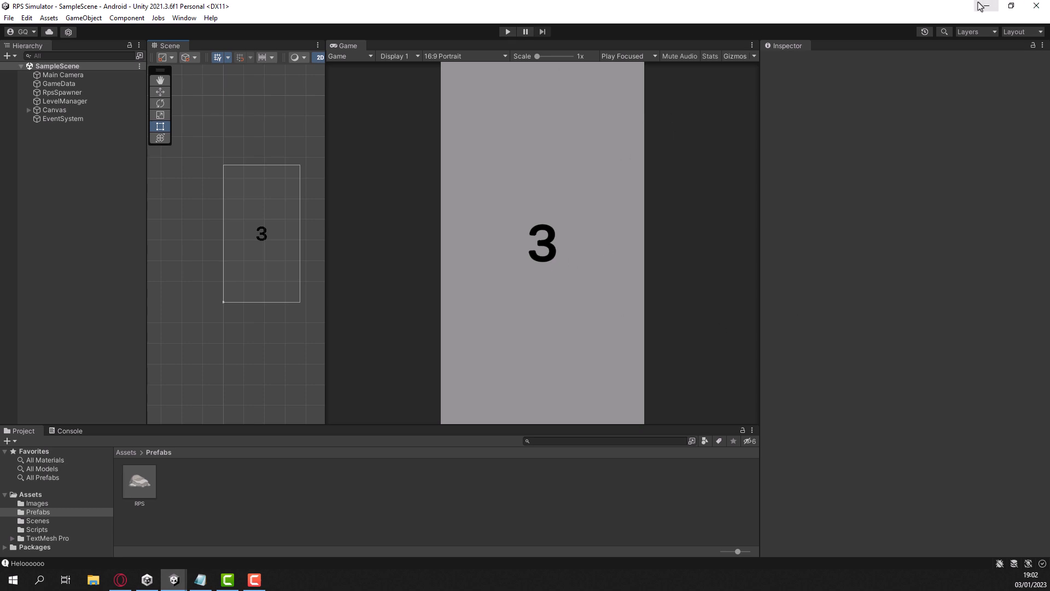
pyautogui.click(119, 580)
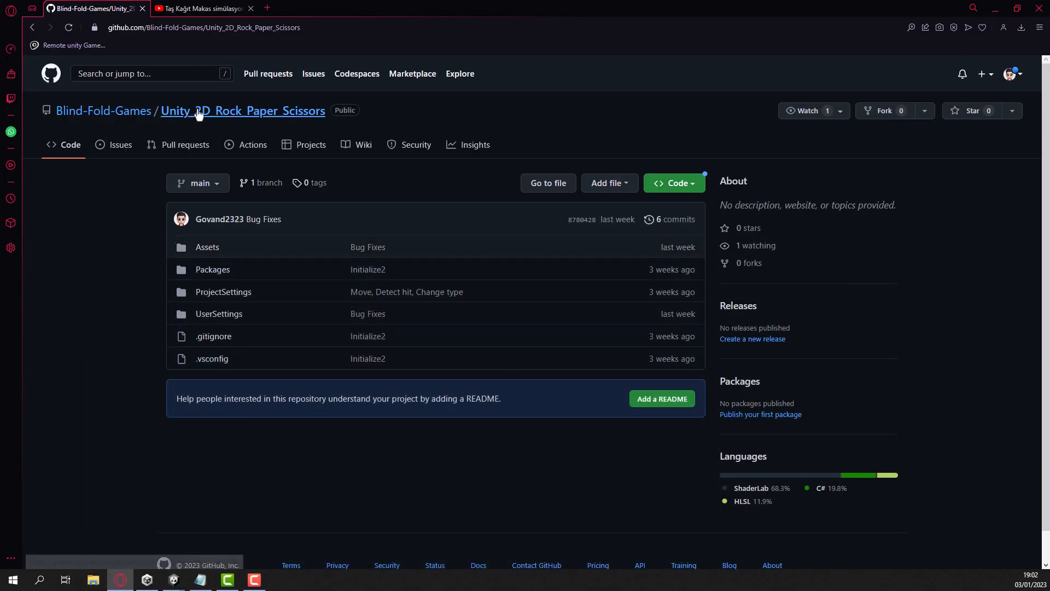
pyautogui.moveTo(42, 133)
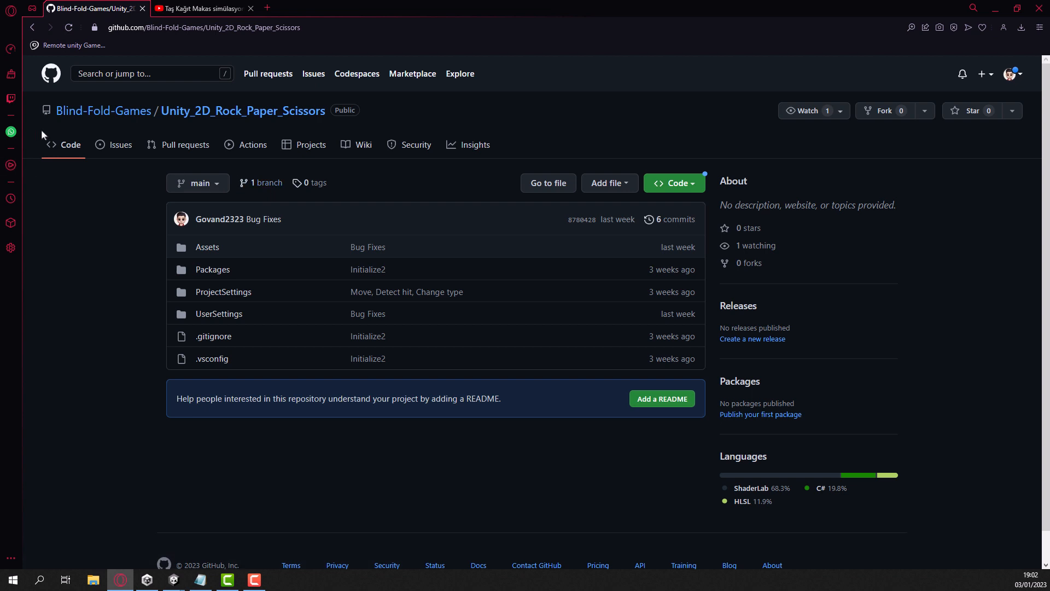
pyautogui.moveTo(252, 144)
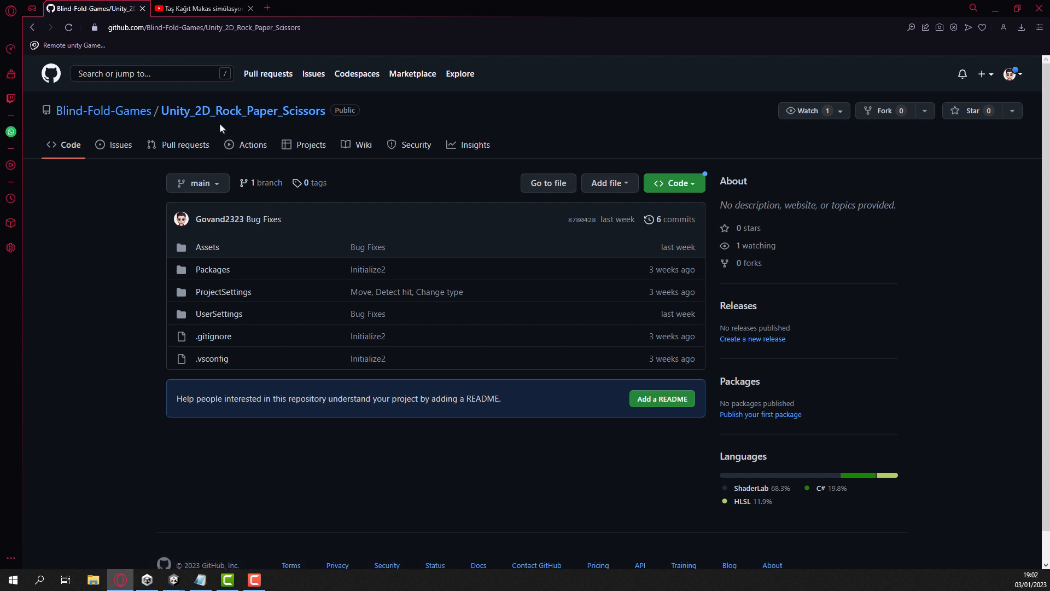
pyautogui.moveTo(878, 133)
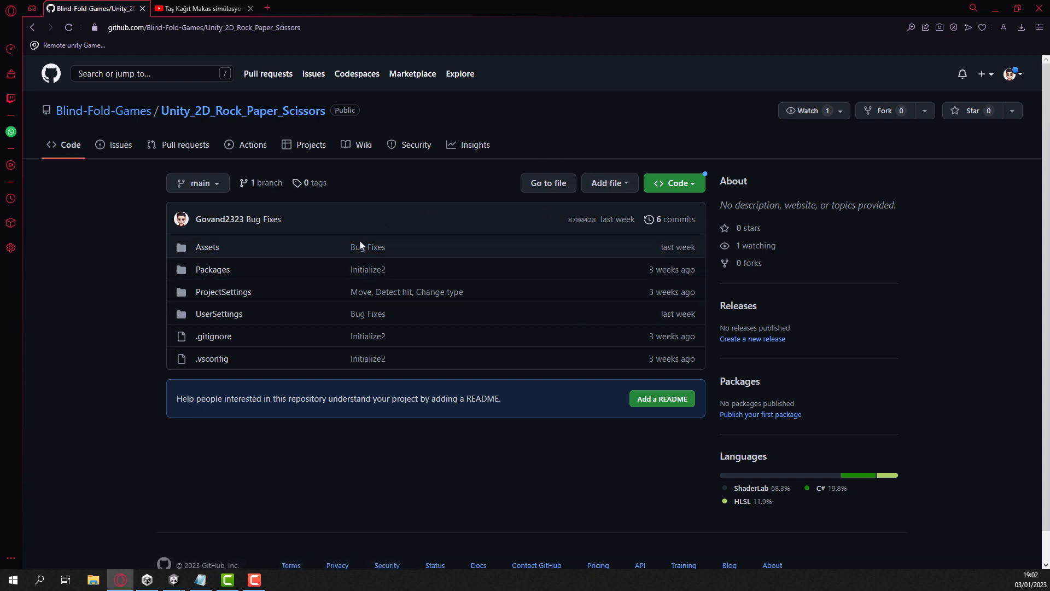
pyautogui.moveTo(1015, 7)
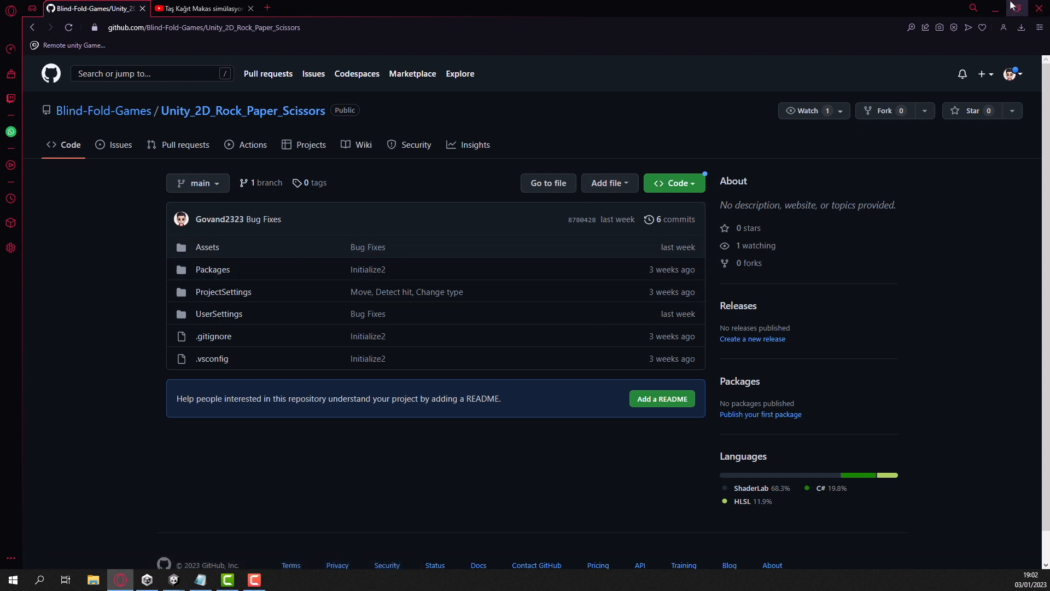
# Hide the browser to return to the Unity editor's MainMenu scene
pyautogui.click(228, 580)
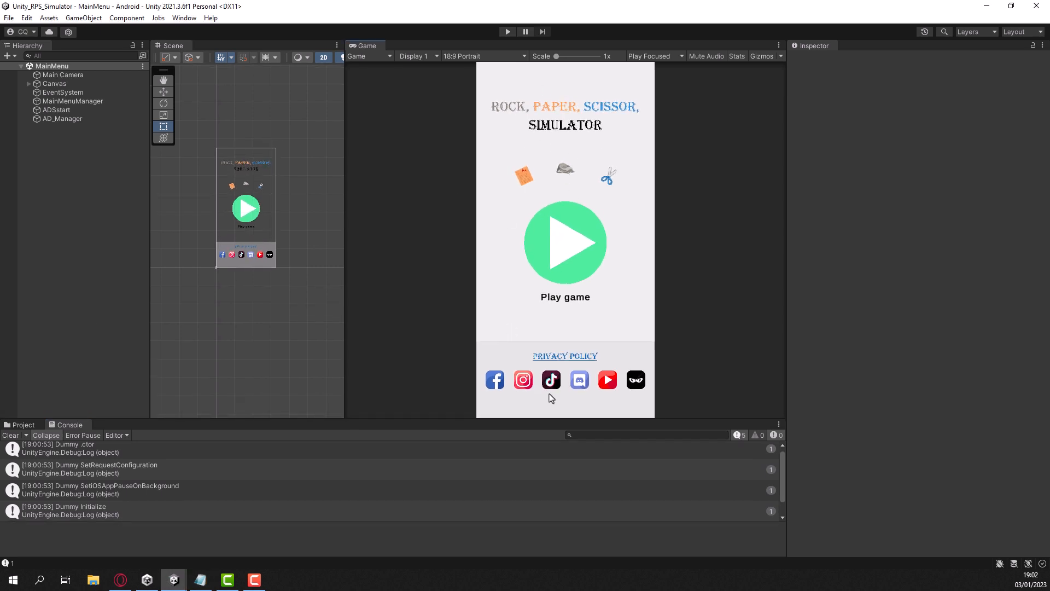
pyautogui.moveTo(431, 402)
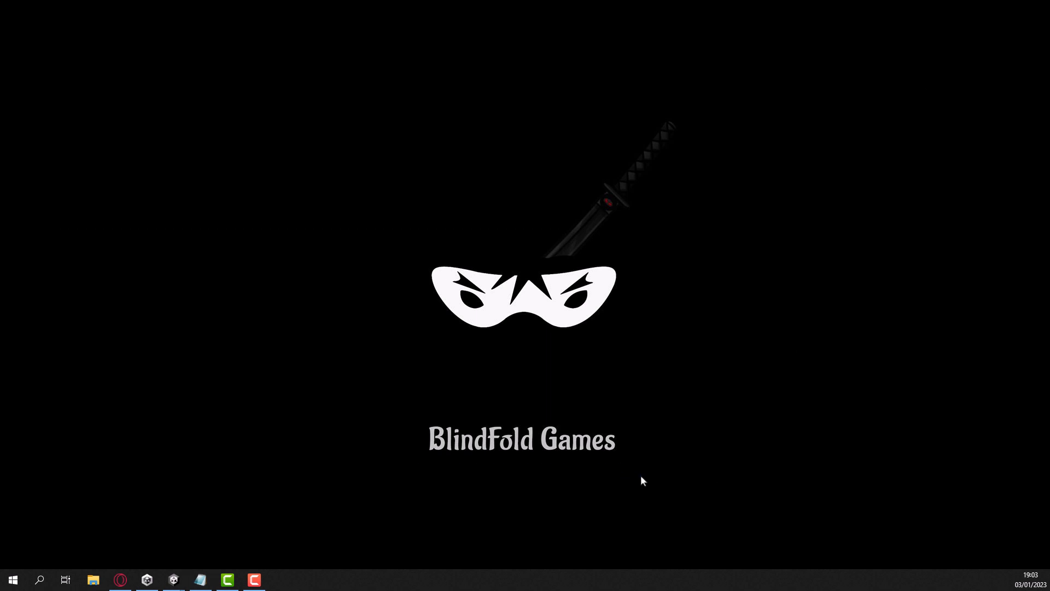
pyautogui.moveTo(628, 481)
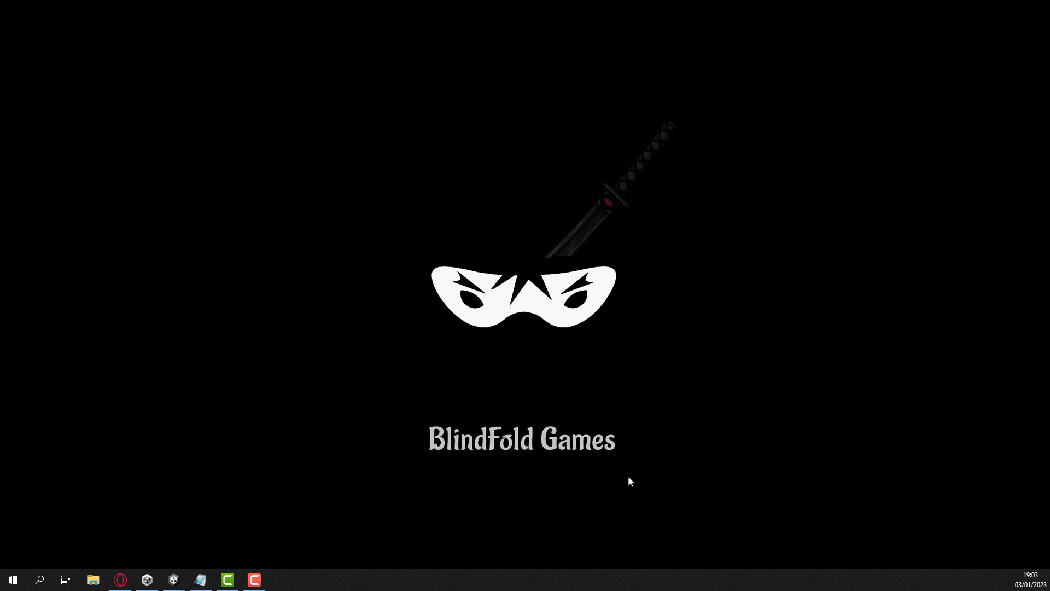
pyautogui.moveTo(619, 480)
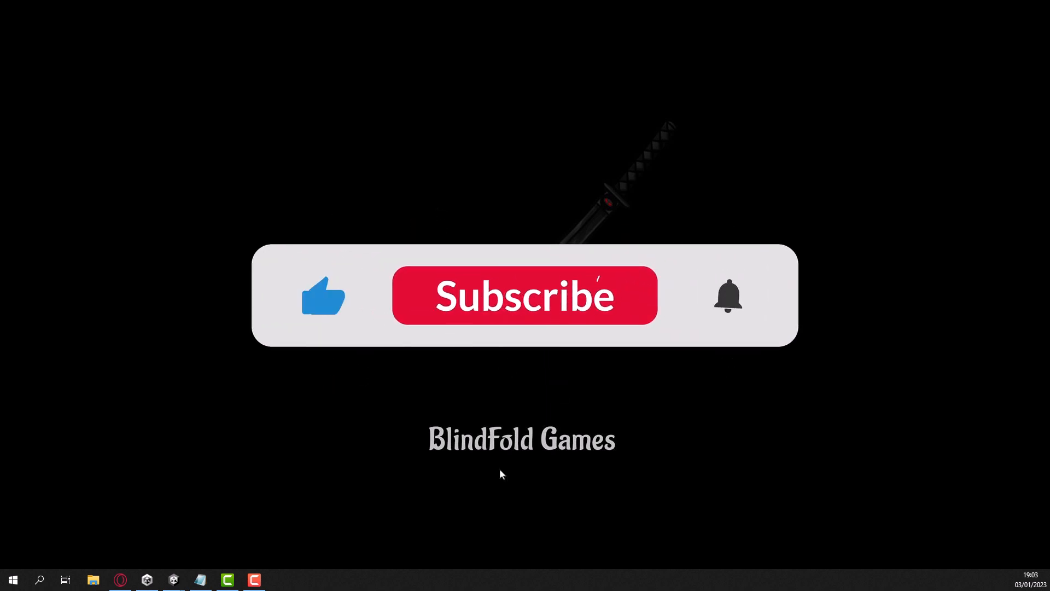
pyautogui.click(524, 294)
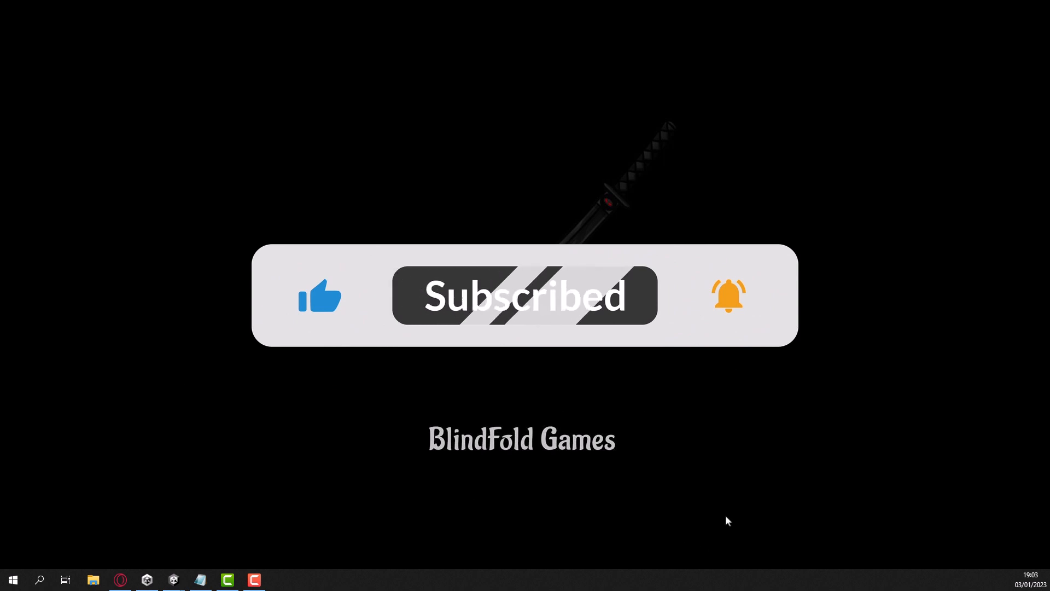